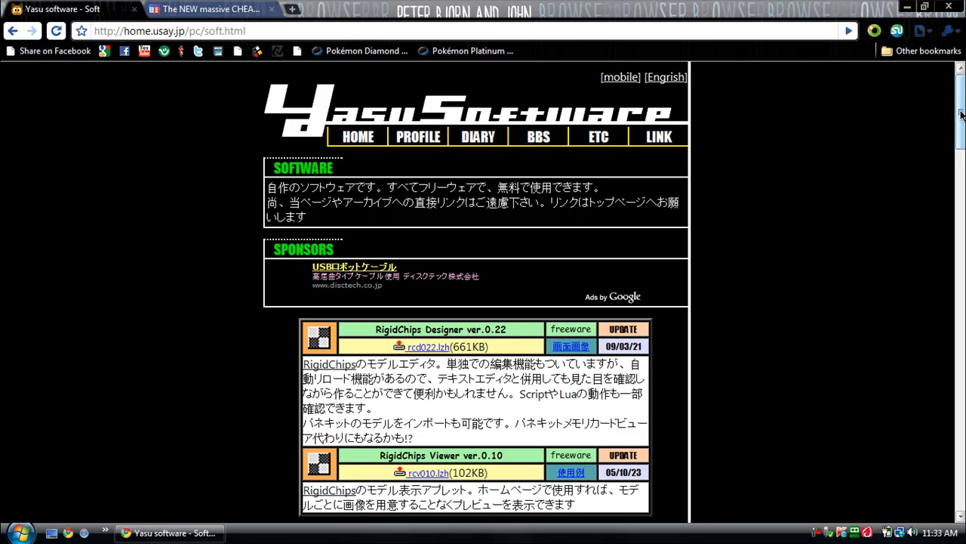
Glance at the GBAtemp tab, then scroll the Yasu Software page down to the r4cce ver.0.86 entry.
{"action": "scroll", "scroll_direction": "down", "scroll_amount": 3}
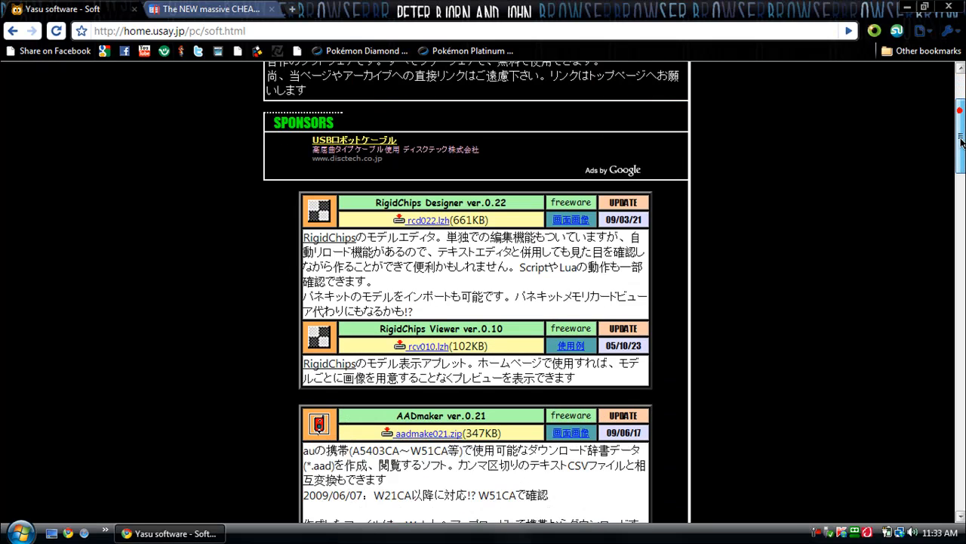
{"action": "left_click", "coordinate": [226, 9]}
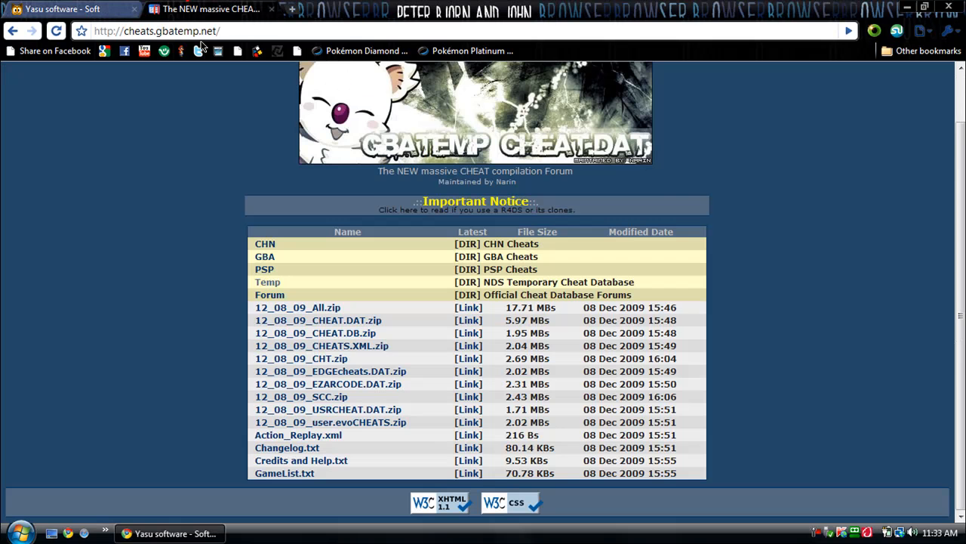
{"action": "left_click", "coordinate": [60, 9]}
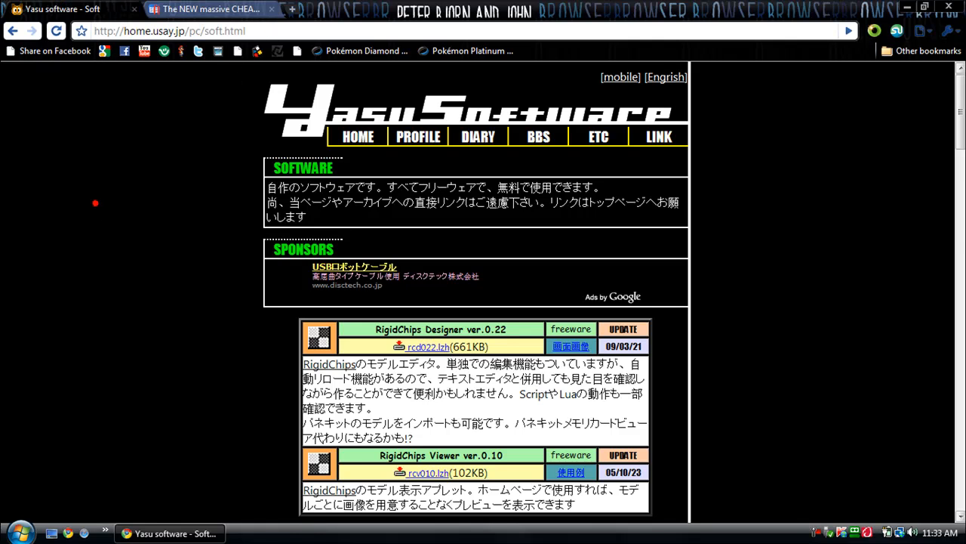
{"action": "scroll", "scroll_direction": "down", "scroll_amount": 3}
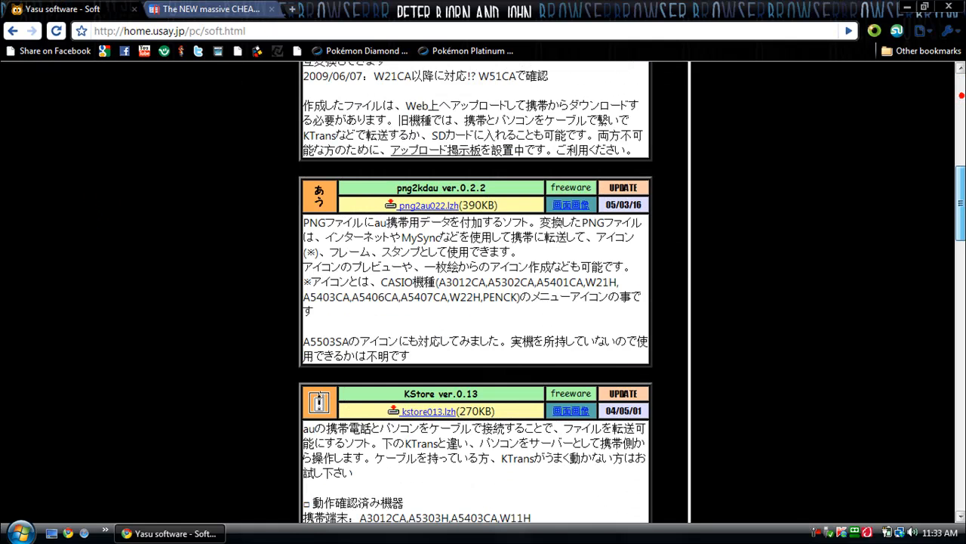
{"action": "scroll", "scroll_direction": "down", "scroll_amount": 3}
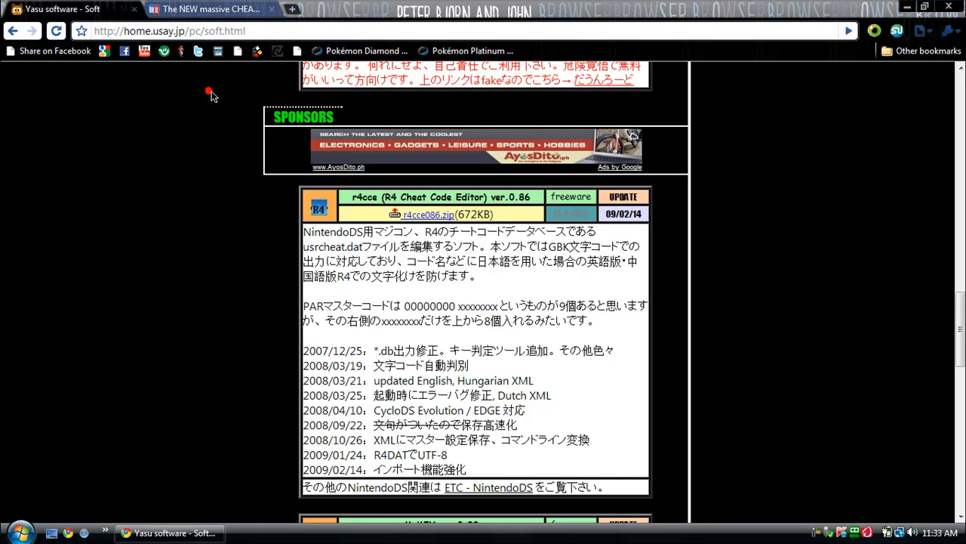
{"action": "mouse_move", "coordinate": [362, 259]}
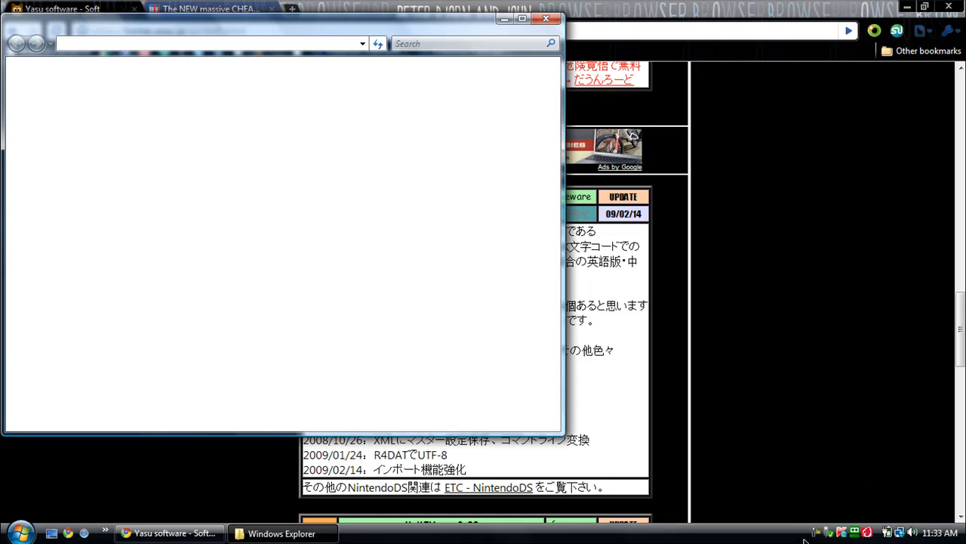
Navigate to Documents > Downloads and open the r4cce086.zip archive.
{"action": "left_click", "coordinate": [819, 531]}
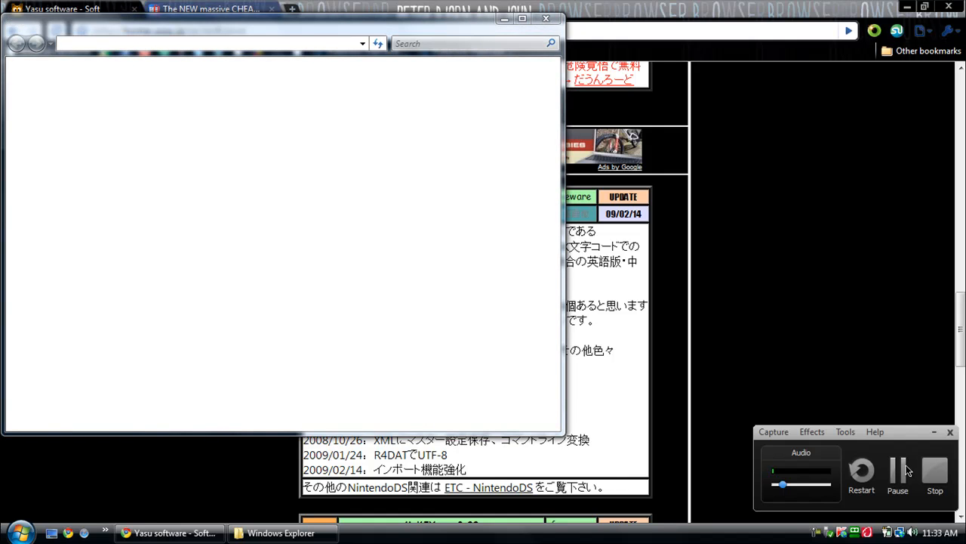
{"action": "left_click", "coordinate": [897, 471]}
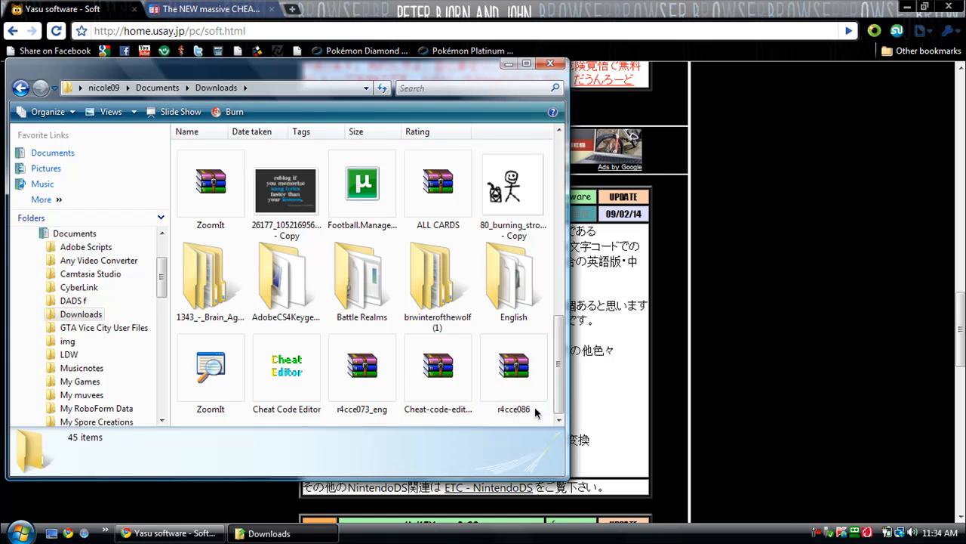
{"action": "left_click", "coordinate": [514, 367]}
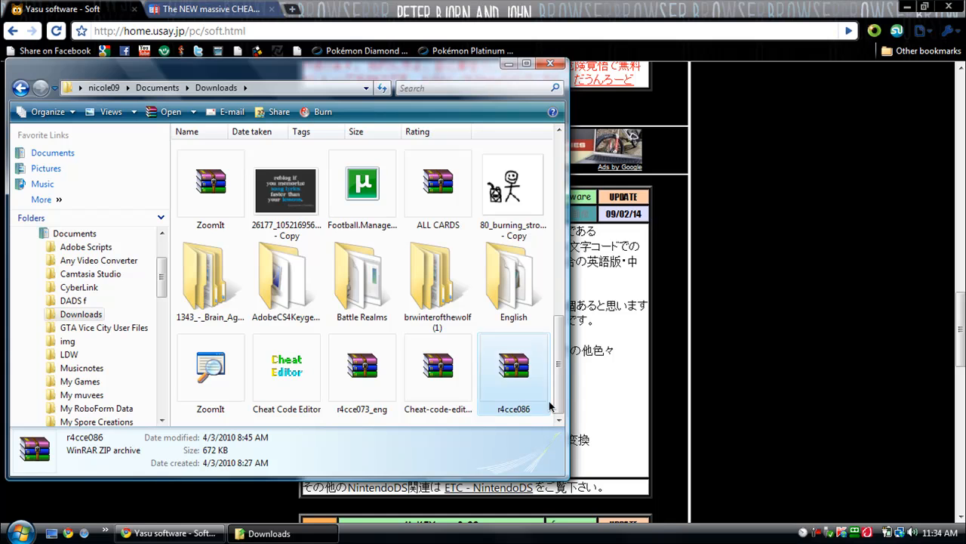
{"action": "double_click", "coordinate": [514, 367]}
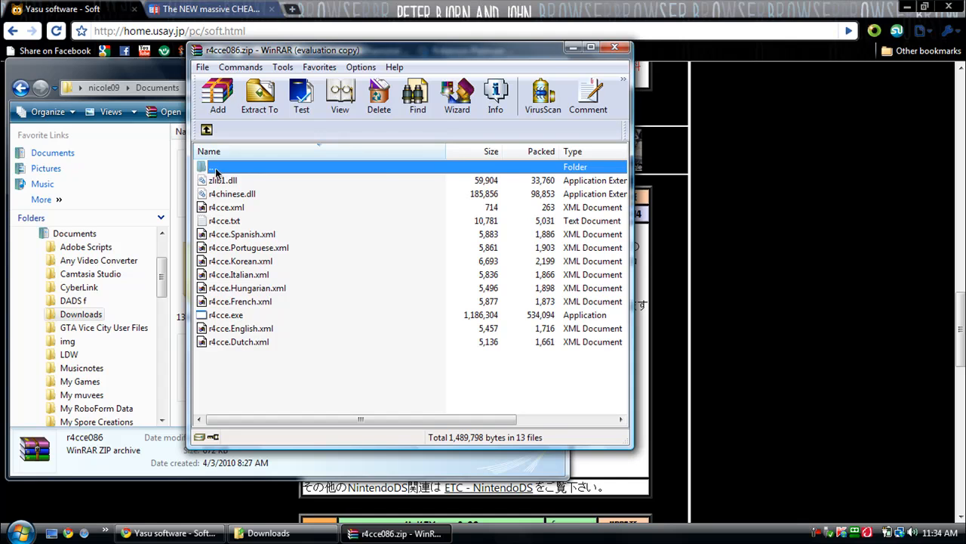
{"action": "mouse_move", "coordinate": [230, 187]}
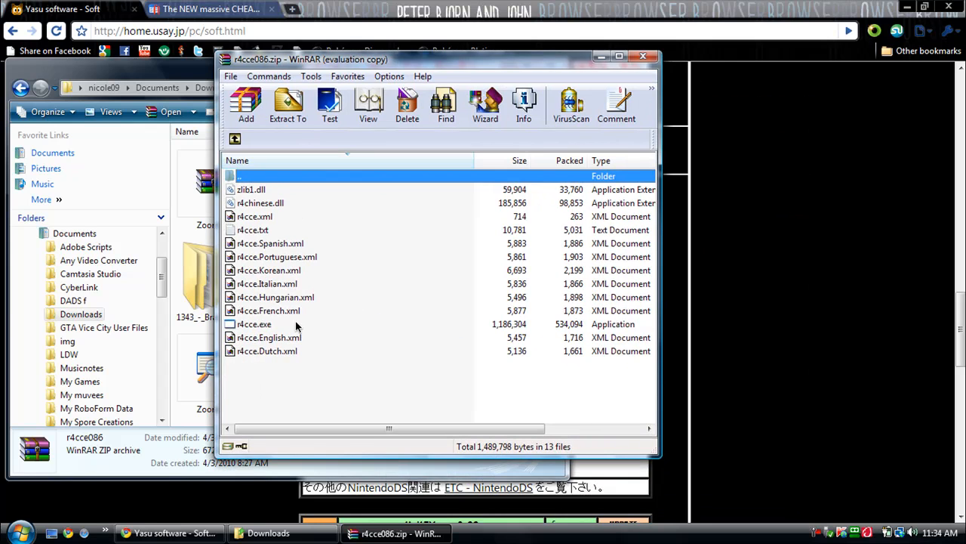
Run r4cce.exe from inside the r4cce086 archive.
{"action": "left_click", "coordinate": [254, 323]}
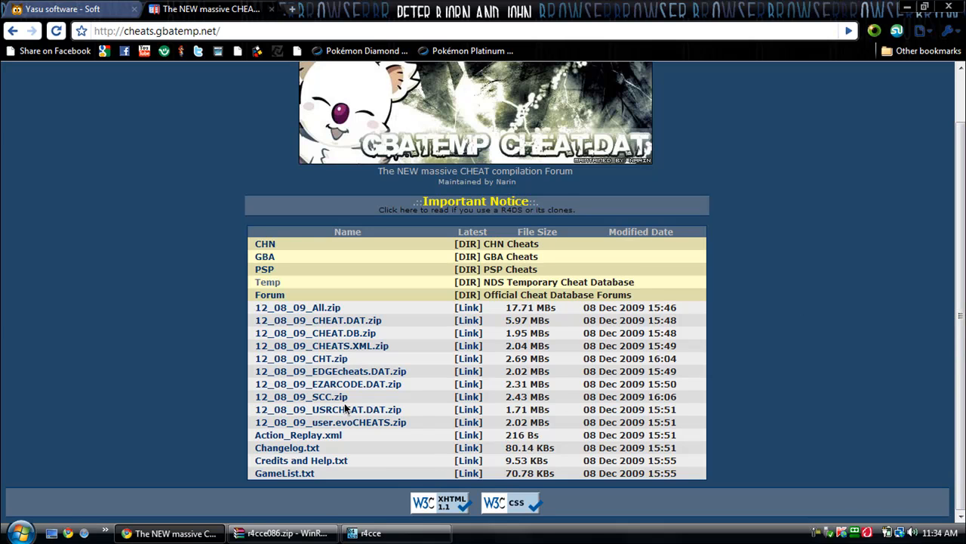
{"action": "mouse_move", "coordinate": [350, 410]}
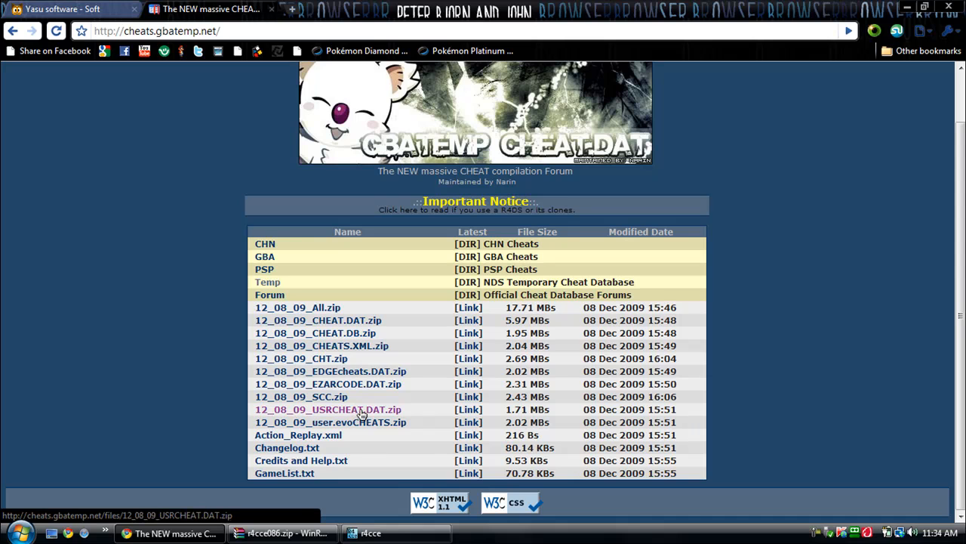
{"action": "mouse_move", "coordinate": [354, 412]}
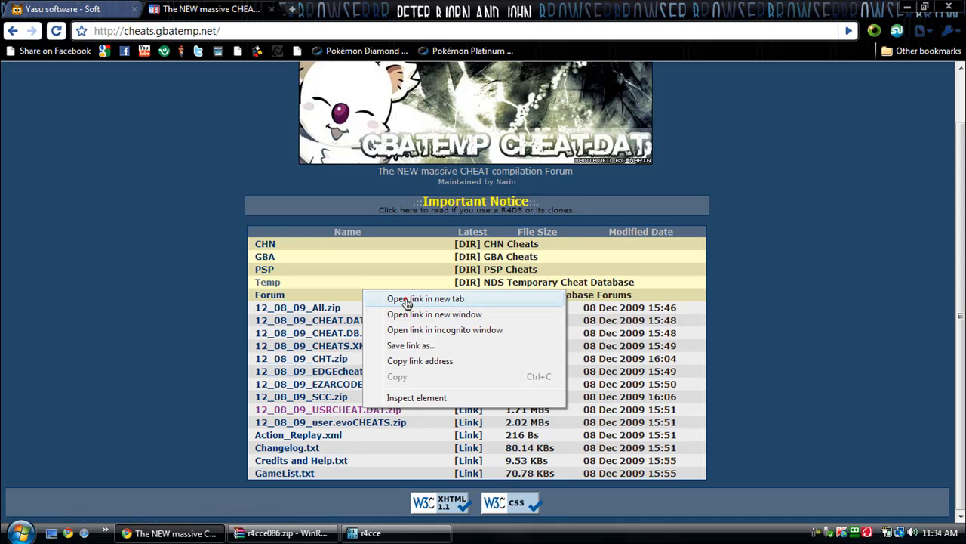
Launch the 12_08_09_USRCHEAT.DAT.zip download link in a new tab.
{"action": "left_click", "coordinate": [426, 299]}
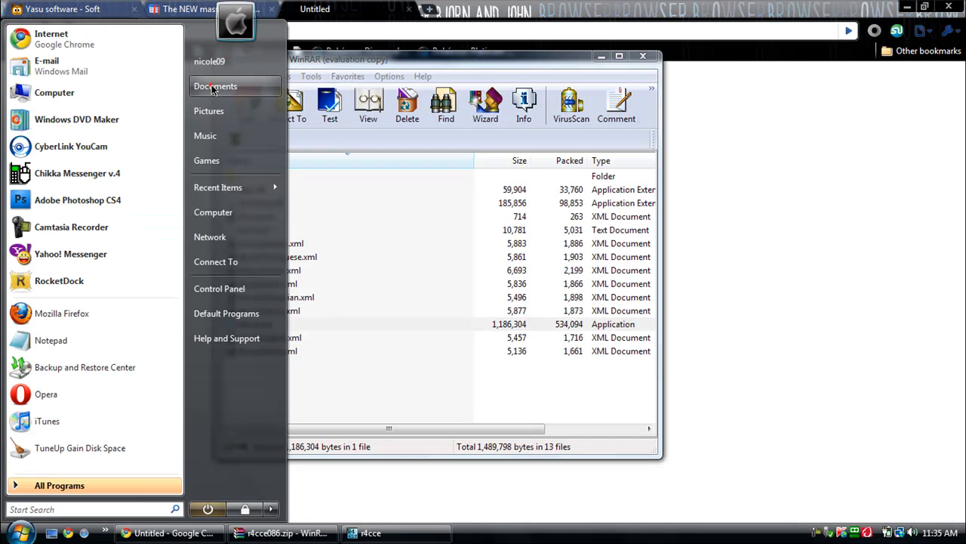
Go to Documents > Downloads and select the 1.71 MB 12_08_09_USRCHEAT.DAT zip.
{"action": "left_click", "coordinate": [216, 84]}
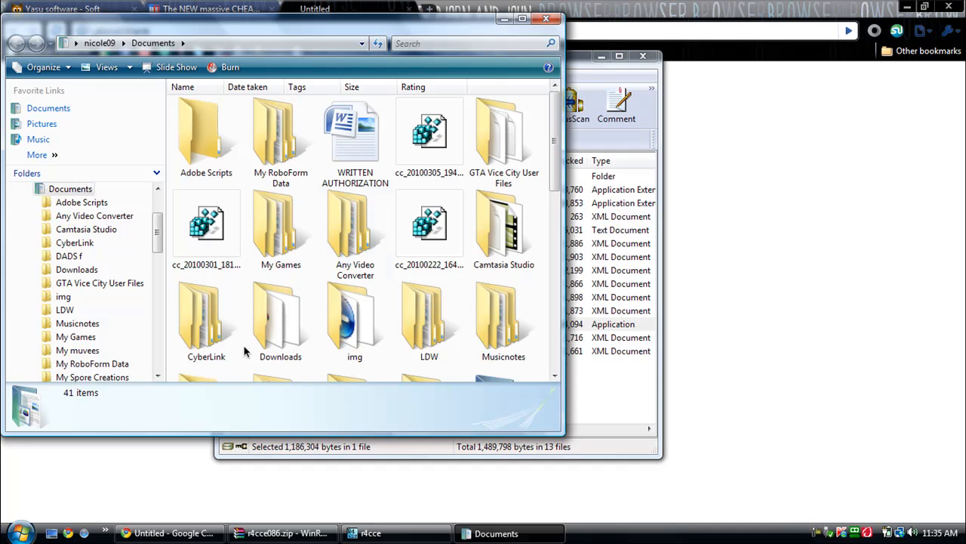
{"action": "double_click", "coordinate": [281, 313]}
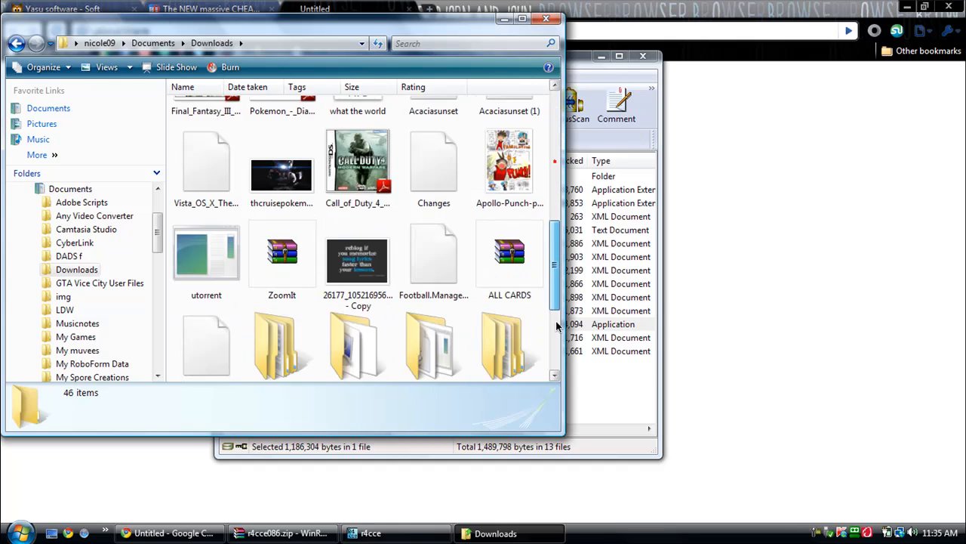
{"action": "scroll", "scroll_direction": "down", "scroll_amount": 3}
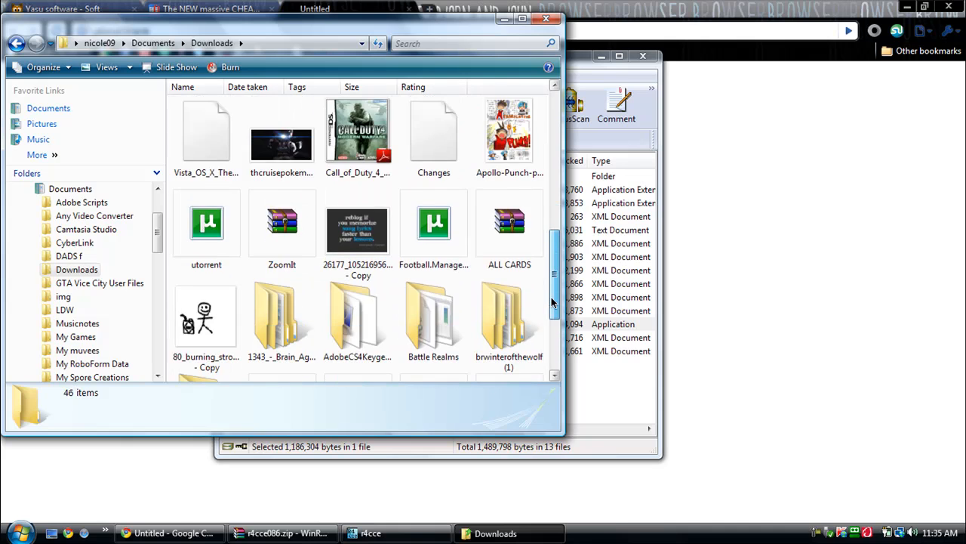
{"action": "scroll", "scroll_direction": "down", "scroll_amount": 3}
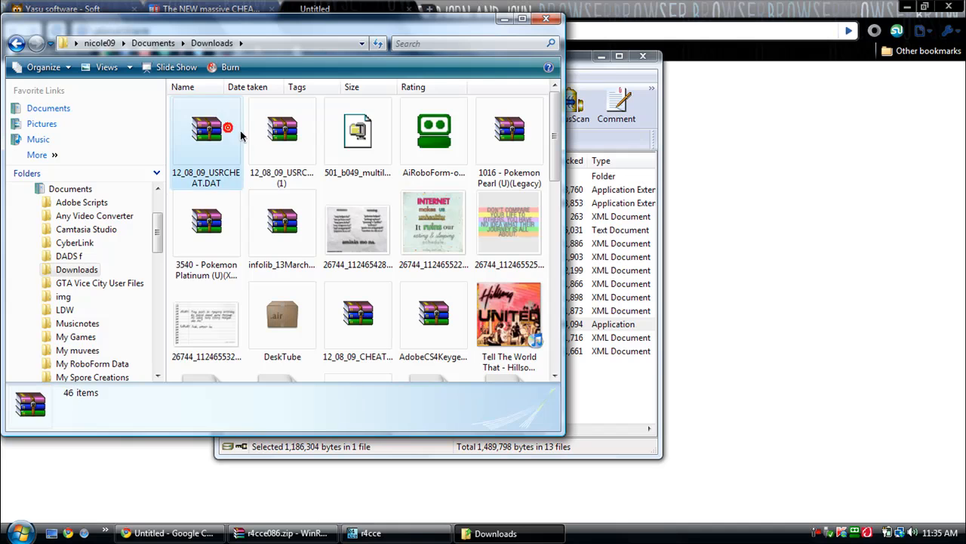
{"action": "left_click", "coordinate": [281, 134]}
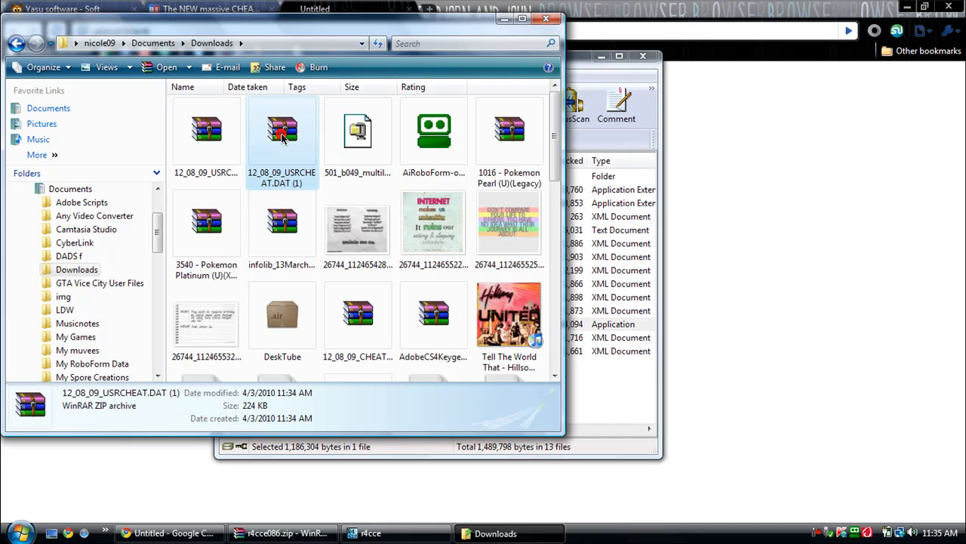
{"action": "left_click", "coordinate": [206, 132]}
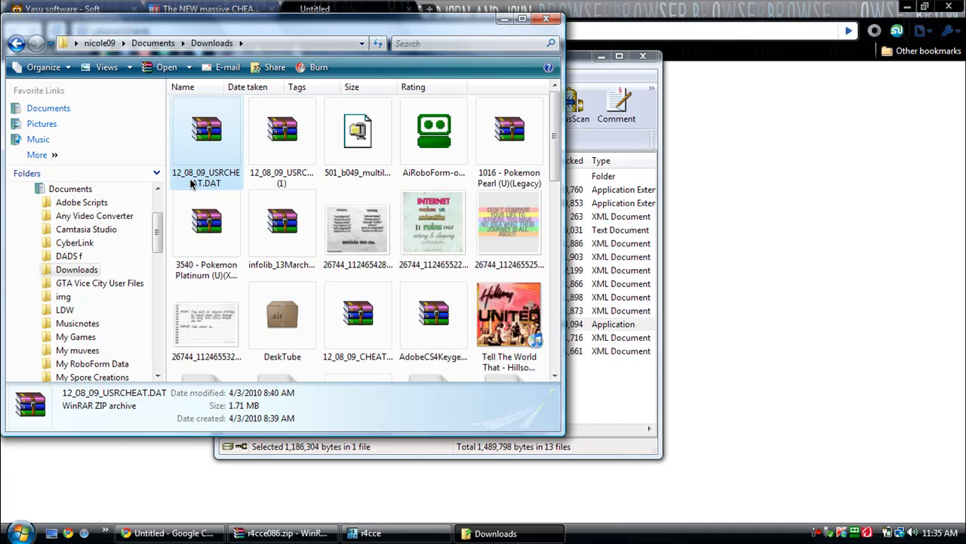
{"action": "mouse_move", "coordinate": [215, 150]}
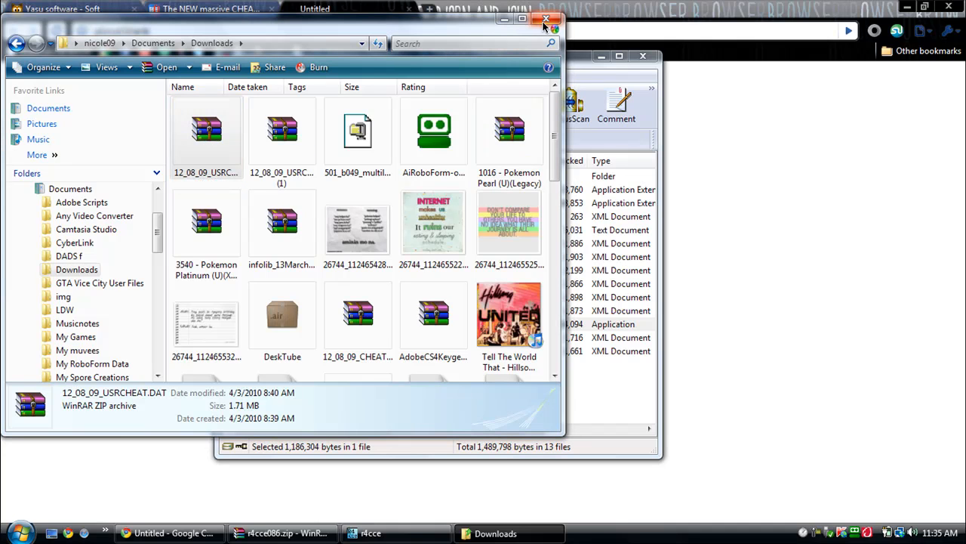
{"action": "mouse_move", "coordinate": [546, 21]}
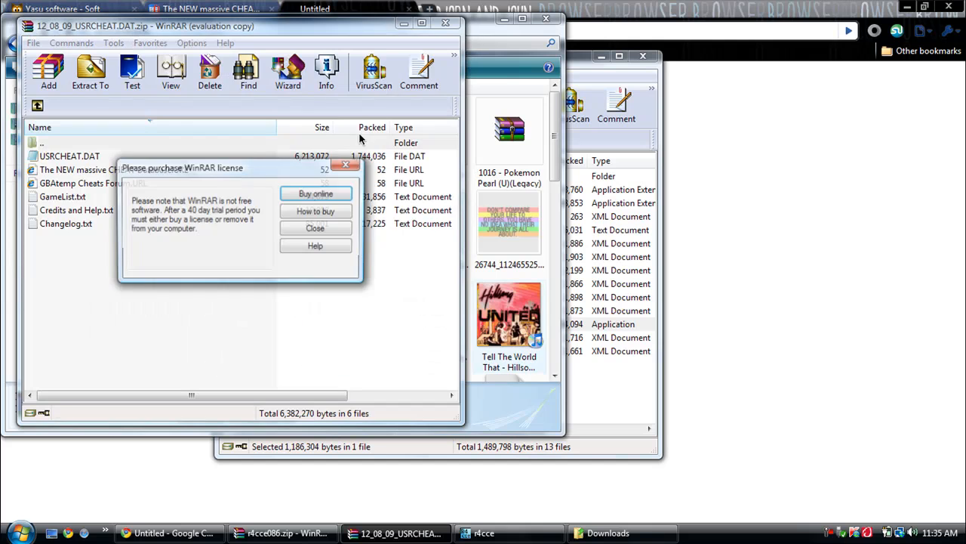
Dismiss WinRAR's license reminder and choose Extract to the specified folder for USRCHEAT.DAT.
{"action": "left_click", "coordinate": [314, 226]}
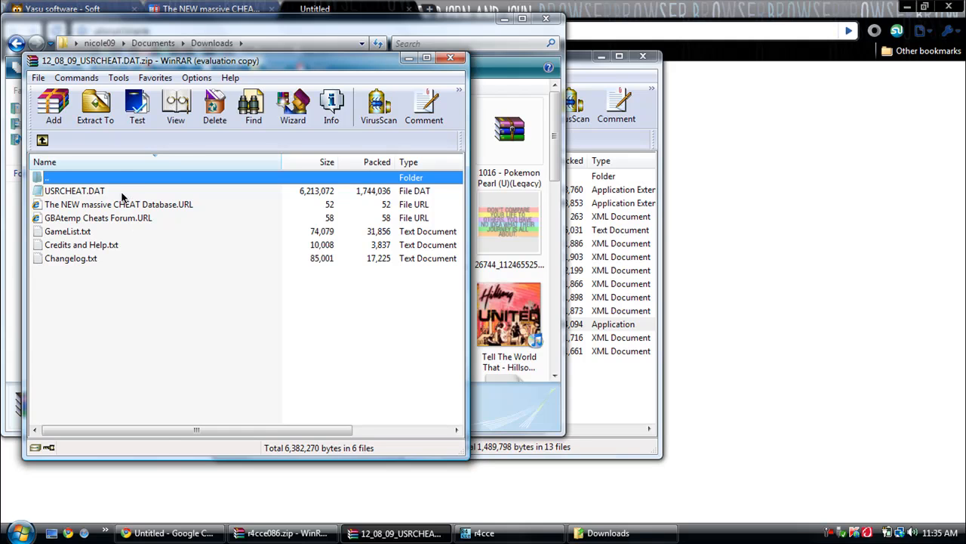
{"action": "right_click", "coordinate": [73, 190]}
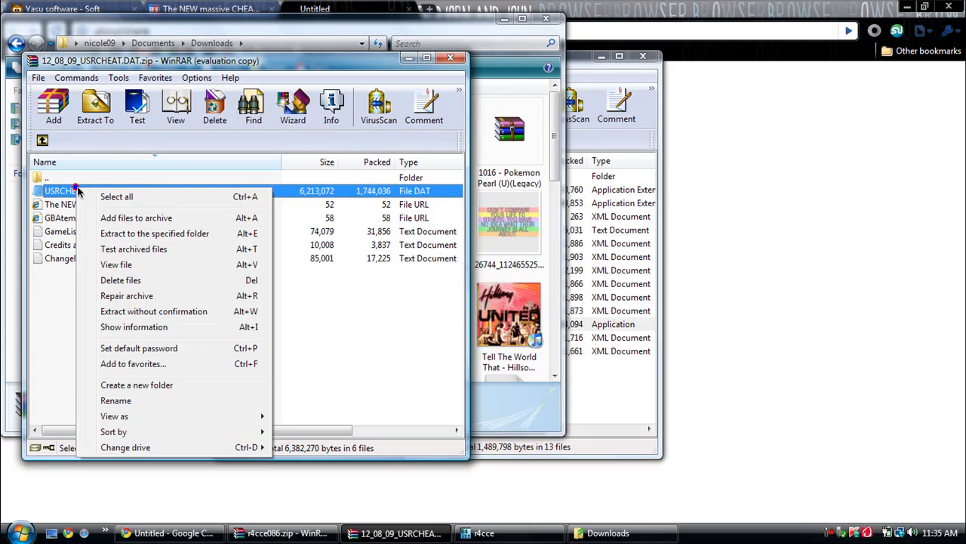
{"action": "mouse_move", "coordinate": [145, 248]}
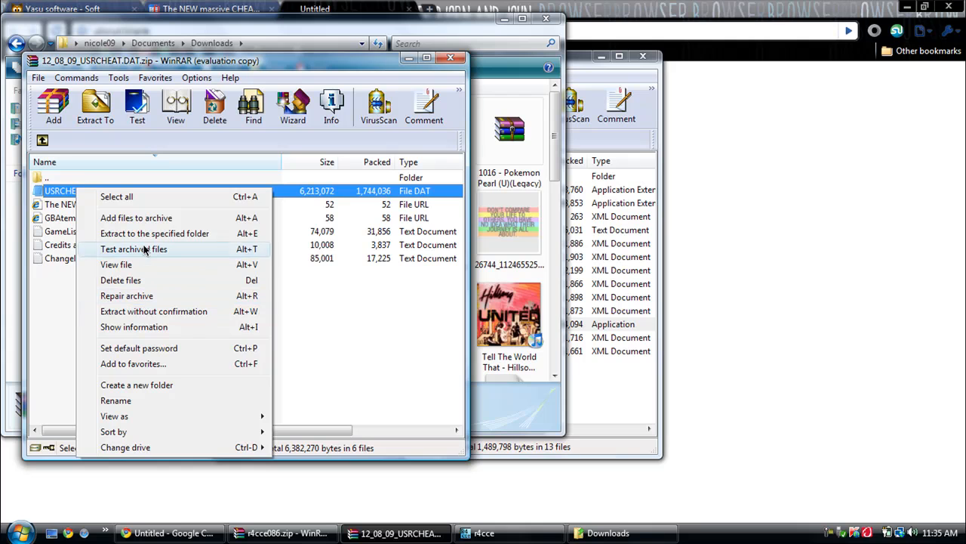
{"action": "left_click", "coordinate": [133, 248]}
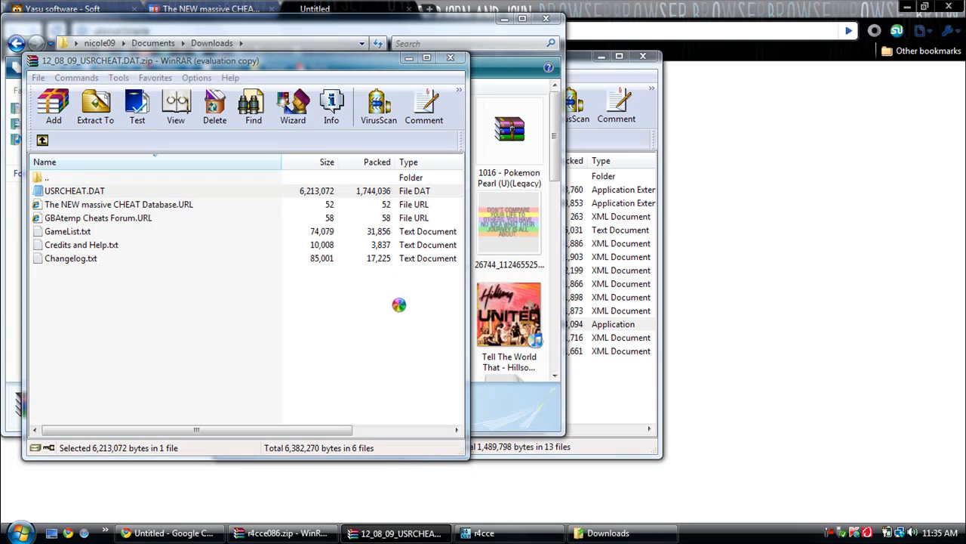
{"action": "left_click", "coordinate": [97, 106]}
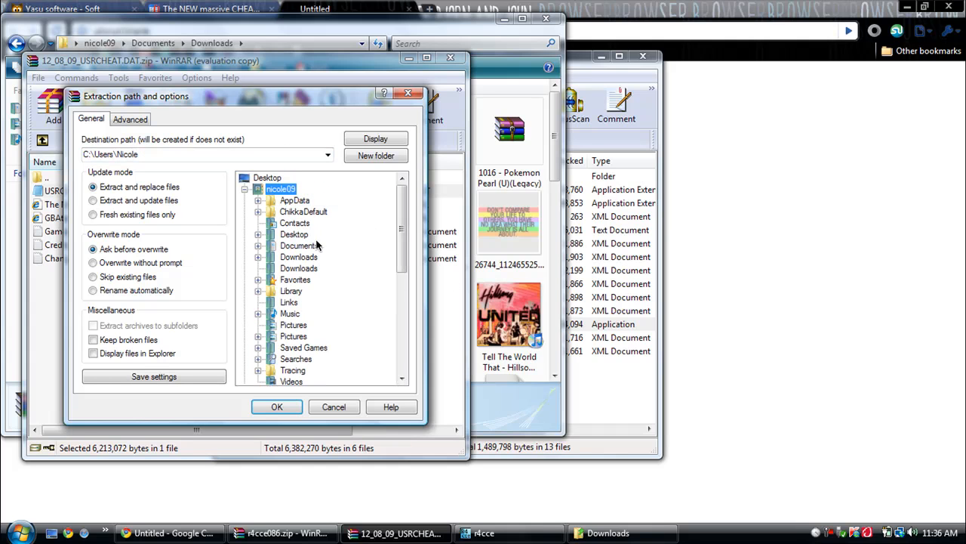
Pick Downloads as the extraction destination and confirm with OK.
{"action": "left_click", "coordinate": [298, 257]}
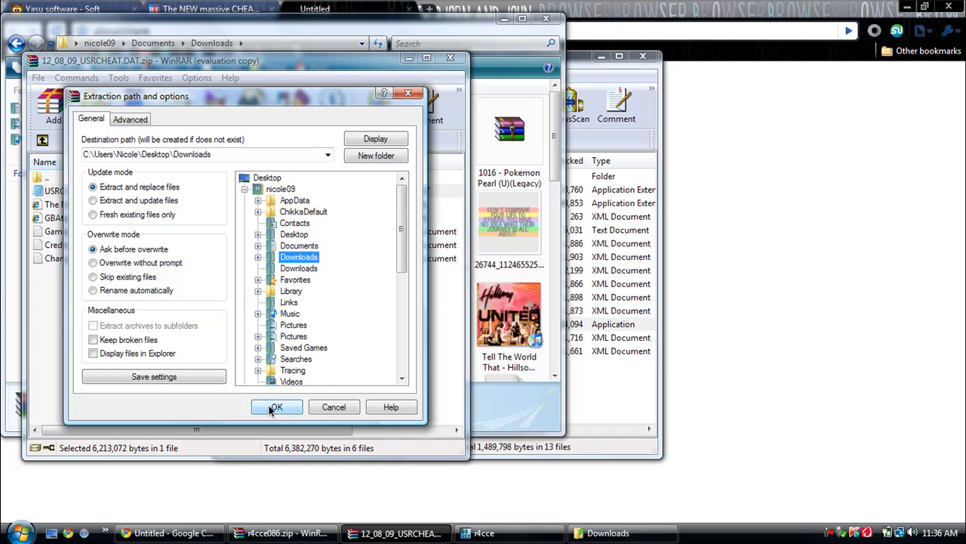
{"action": "left_click", "coordinate": [276, 406]}
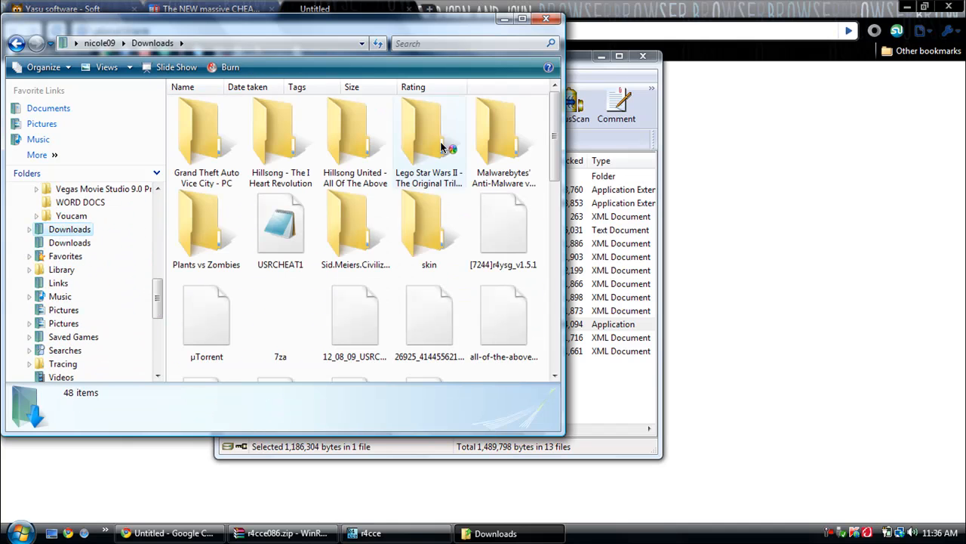
Scroll to the end of Downloads and select the extracted 5.92 MB USRCHEAT.DAT.
{"action": "scroll", "scroll_direction": "down", "scroll_amount": 3}
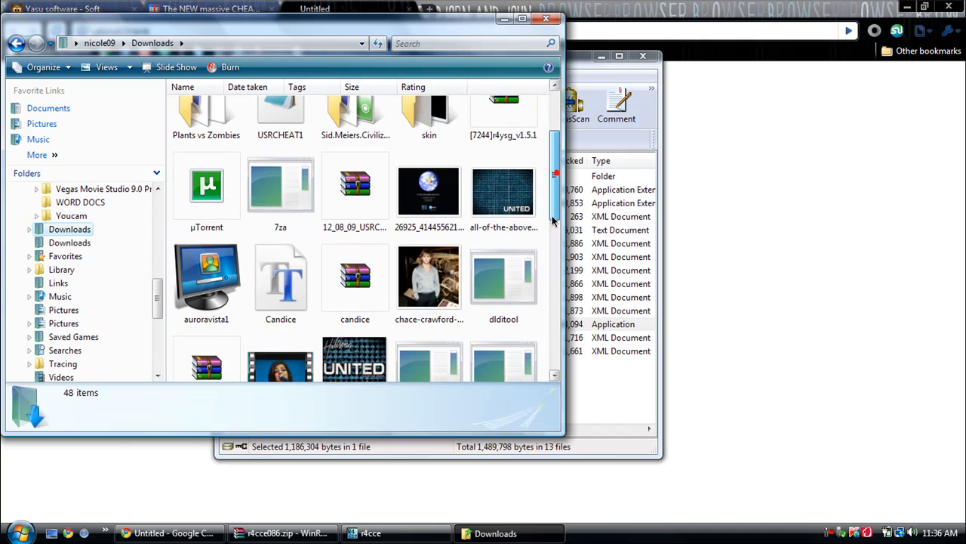
{"action": "scroll", "scroll_direction": "down", "scroll_amount": 3}
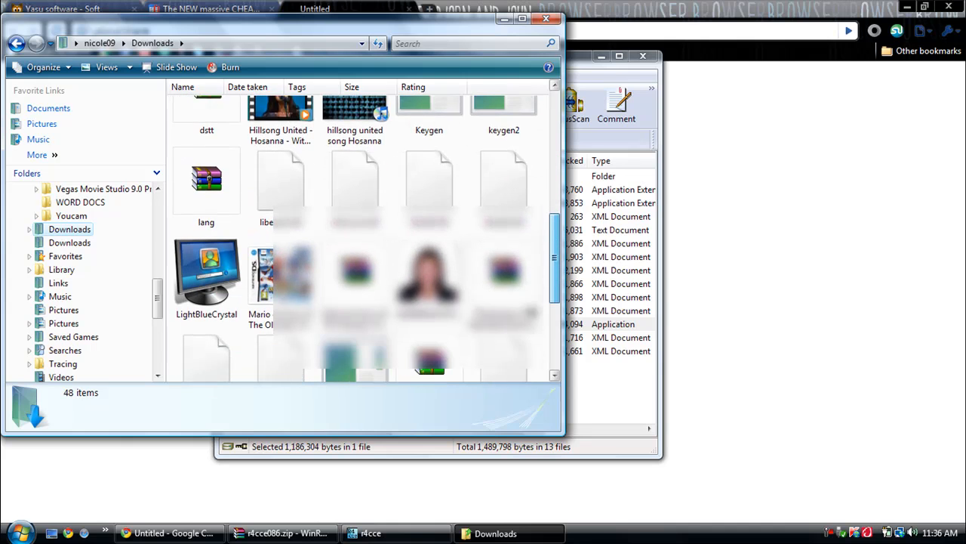
{"action": "scroll", "scroll_direction": "down", "scroll_amount": 3}
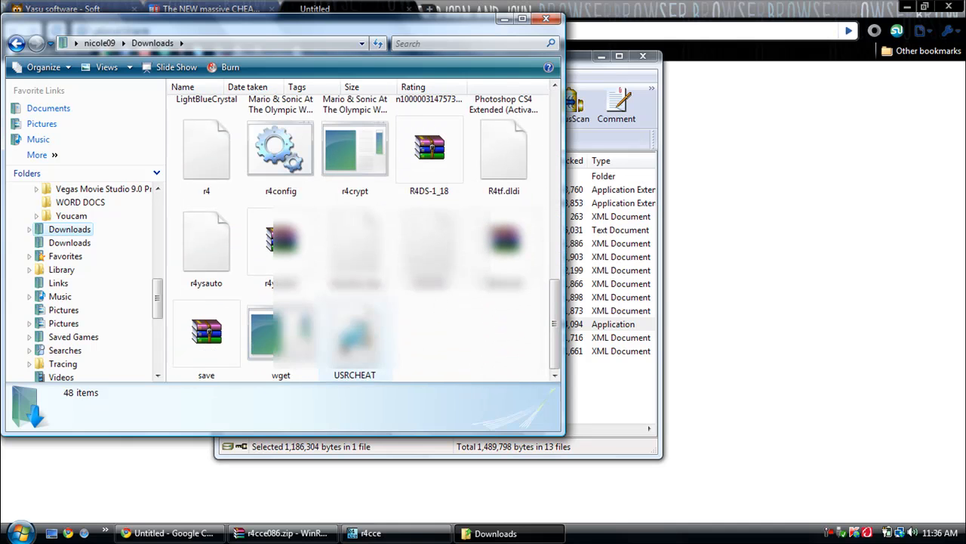
{"action": "left_click", "coordinate": [353, 332]}
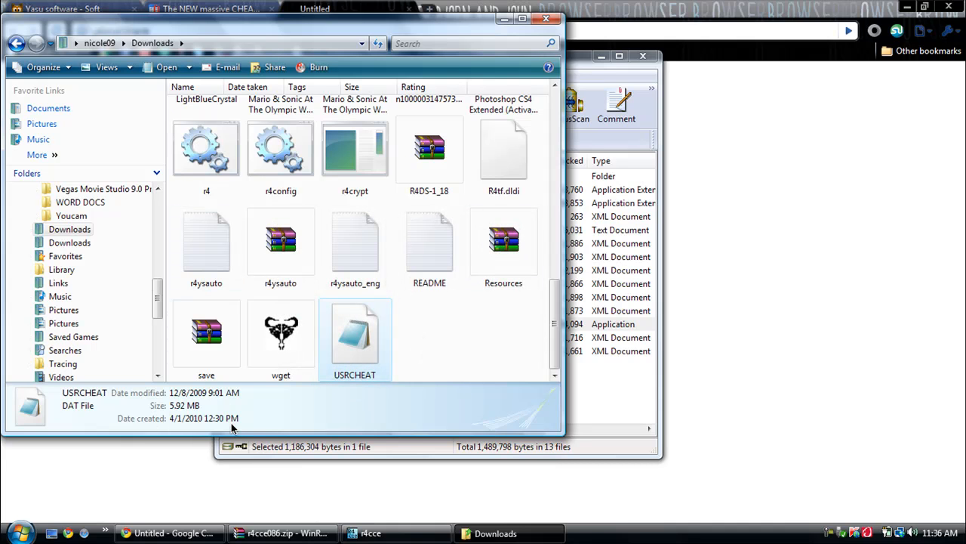
{"action": "mouse_move", "coordinate": [384, 317]}
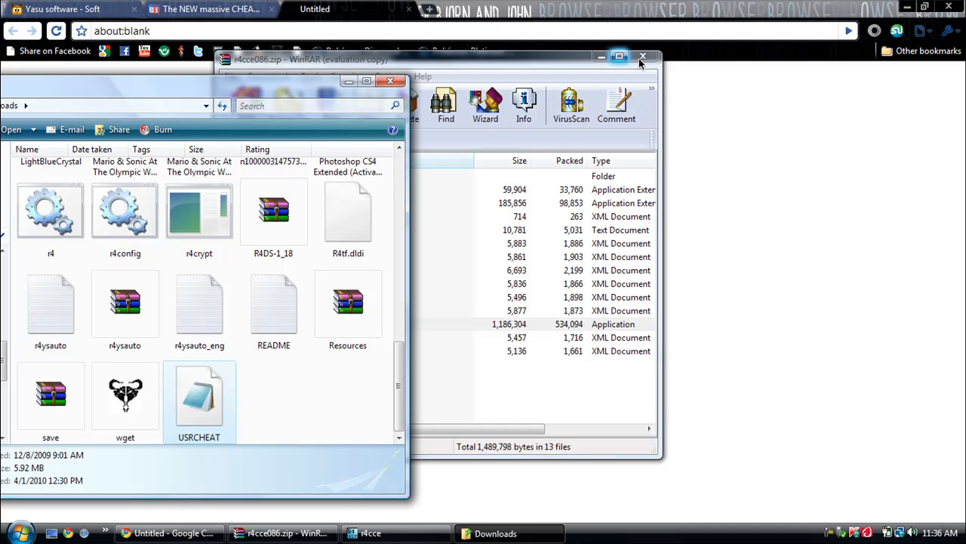
Close WinRAR, switch to r4cce with USRCHEAT.DAT loaded and expand the GBAtemp_12-08-09 database node.
{"action": "left_click", "coordinate": [642, 57]}
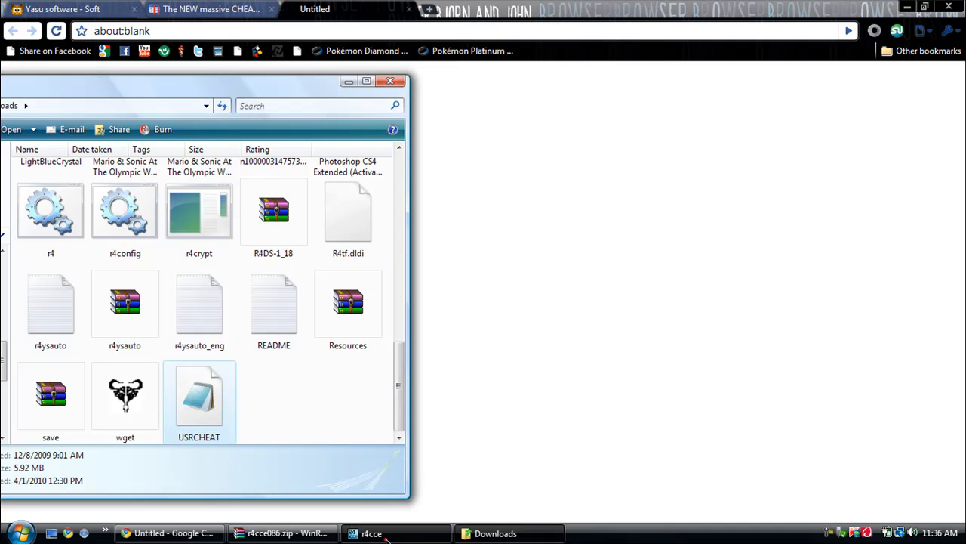
{"action": "left_click", "coordinate": [387, 533]}
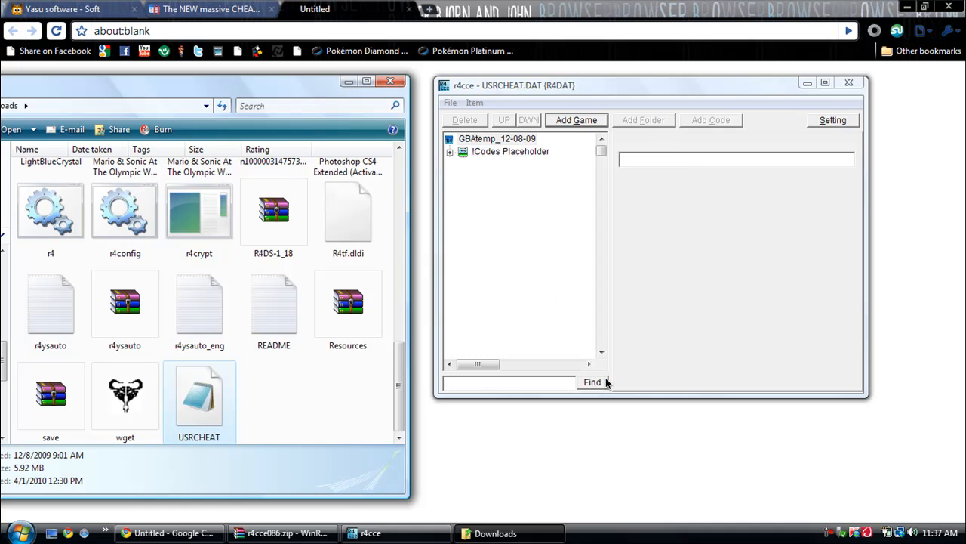
{"action": "left_click", "coordinate": [495, 139]}
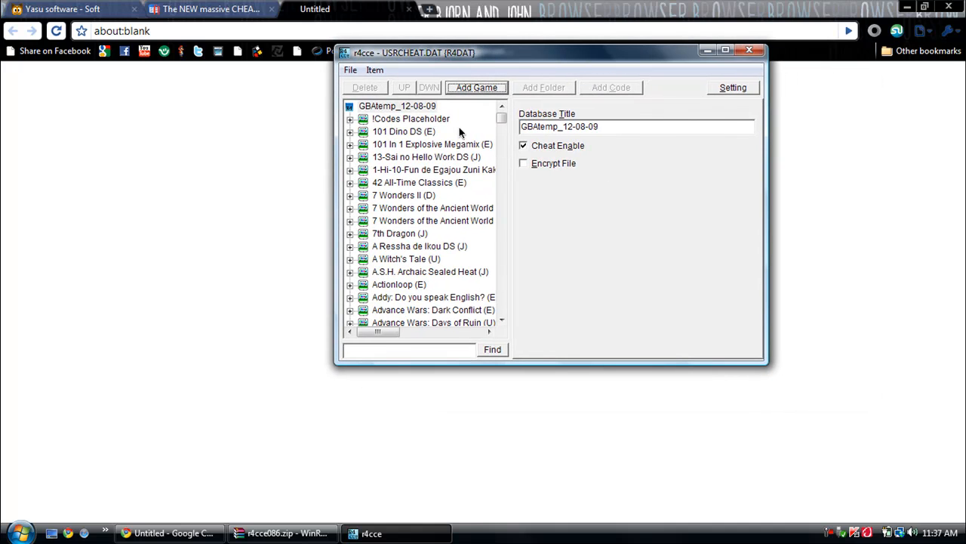
{"action": "mouse_move", "coordinate": [486, 103]}
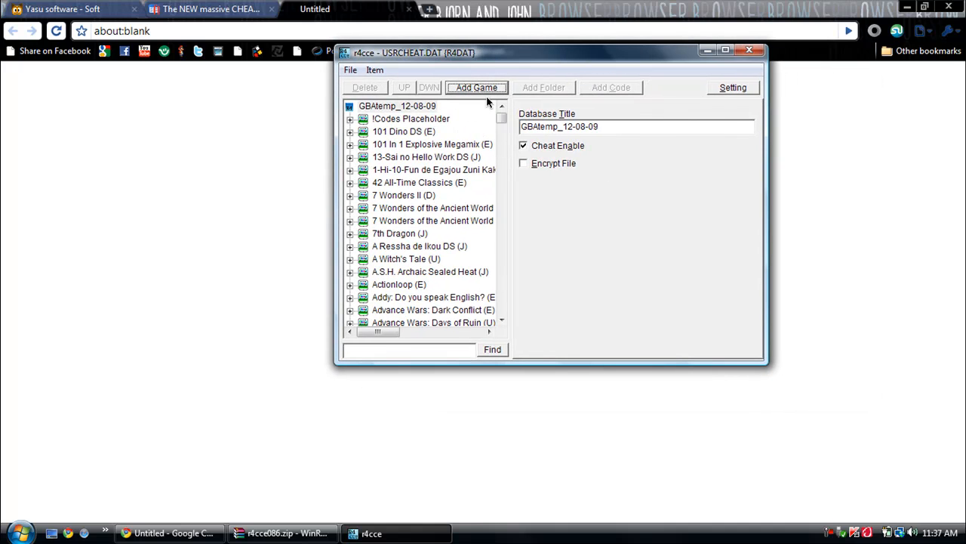
Maximize r4cce, scroll the game list to the Pokemon entries and select Pokemon: Diamond (U).
{"action": "scroll", "scroll_direction": "down", "scroll_amount": 3}
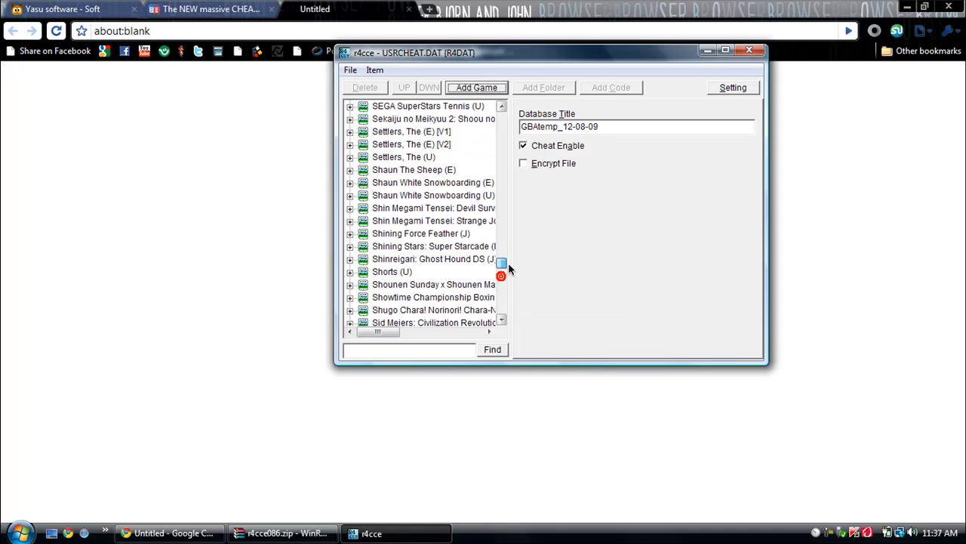
{"action": "left_click", "coordinate": [721, 47]}
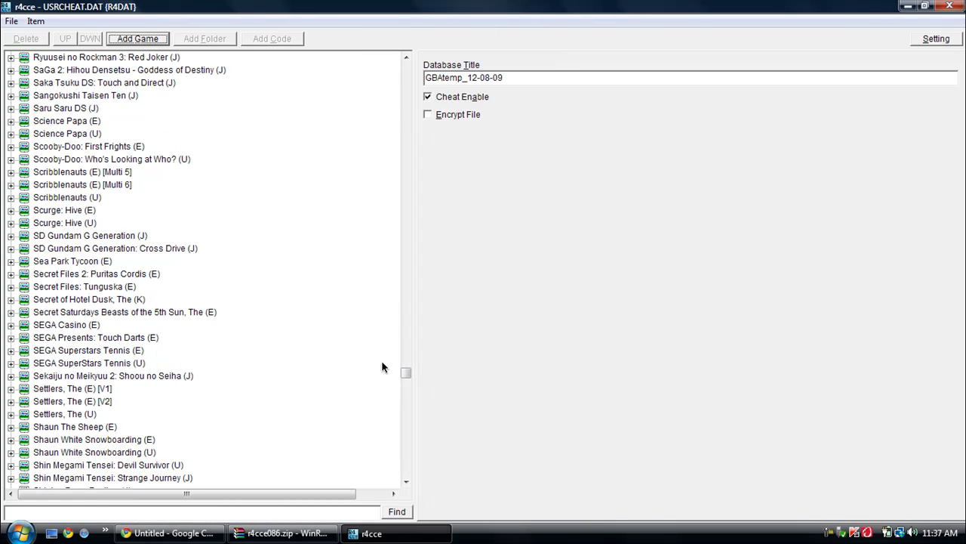
{"action": "left_click_drag", "start_coordinate": [406, 373], "coordinate": [406, 338]}
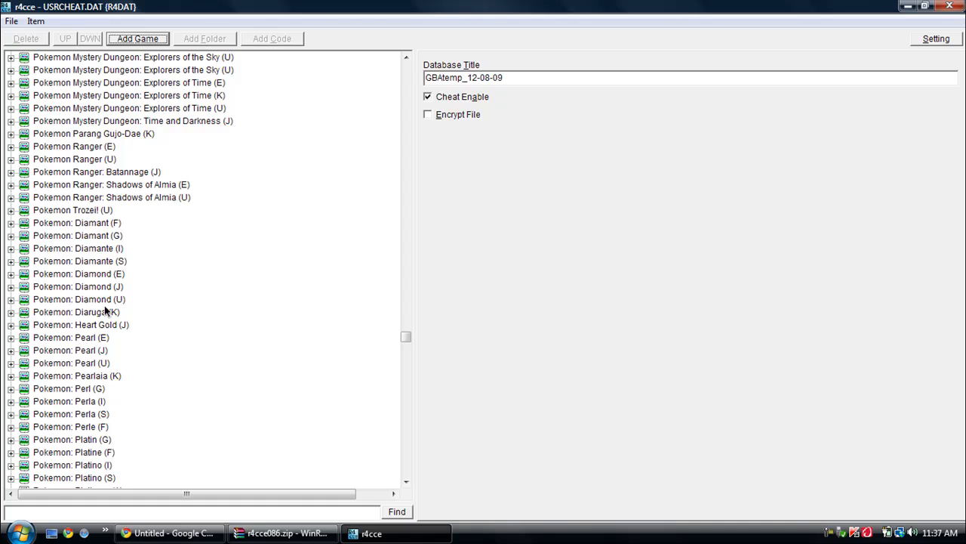
{"action": "mouse_move", "coordinate": [191, 82]}
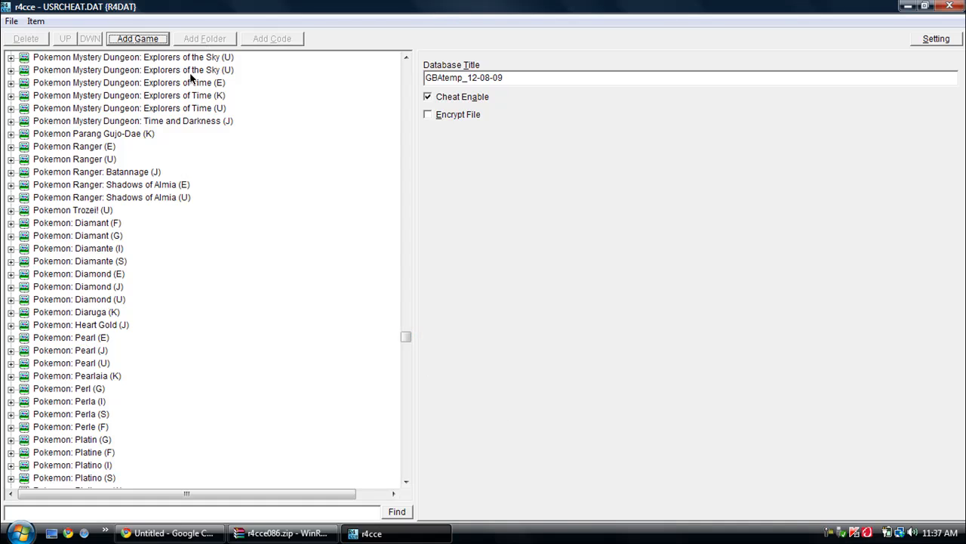
{"action": "mouse_move", "coordinate": [106, 273]}
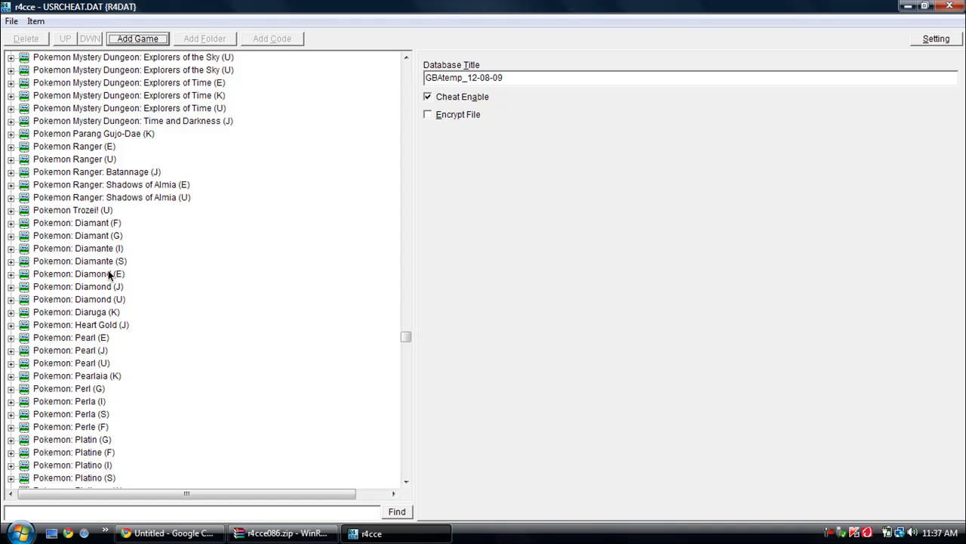
{"action": "mouse_move", "coordinate": [94, 281]}
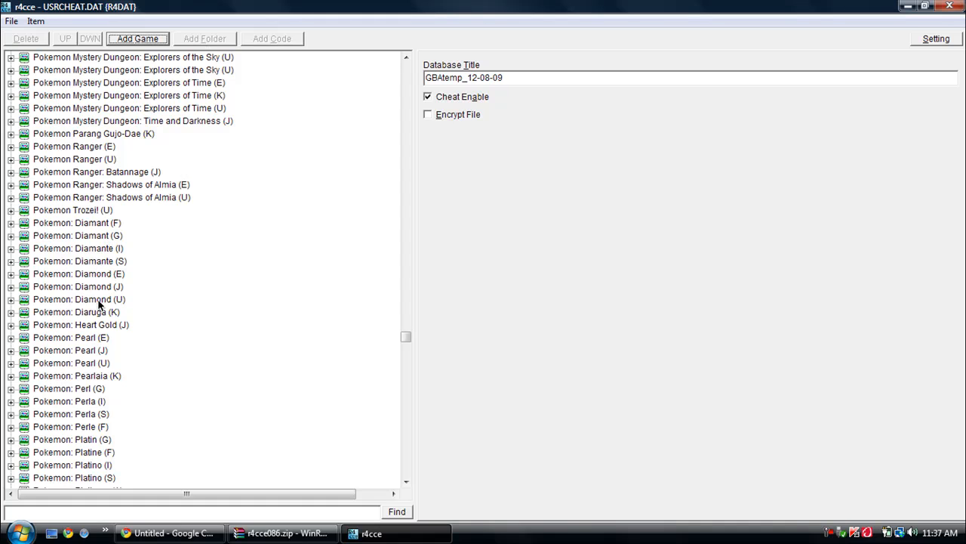
{"action": "left_click", "coordinate": [78, 299]}
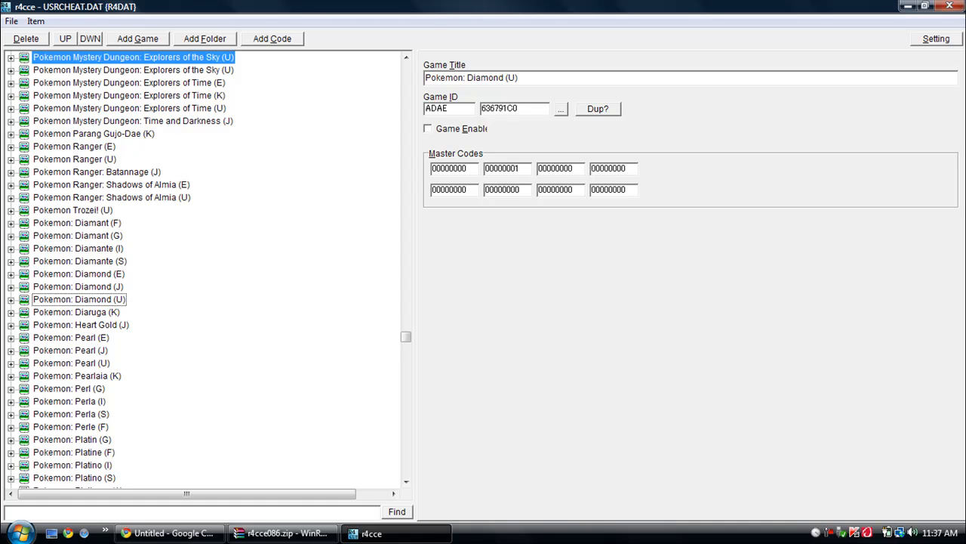
Keep Pokemon Diamond (U) selected and move it up until it is the first list entry.
{"action": "left_click", "coordinate": [133, 71]}
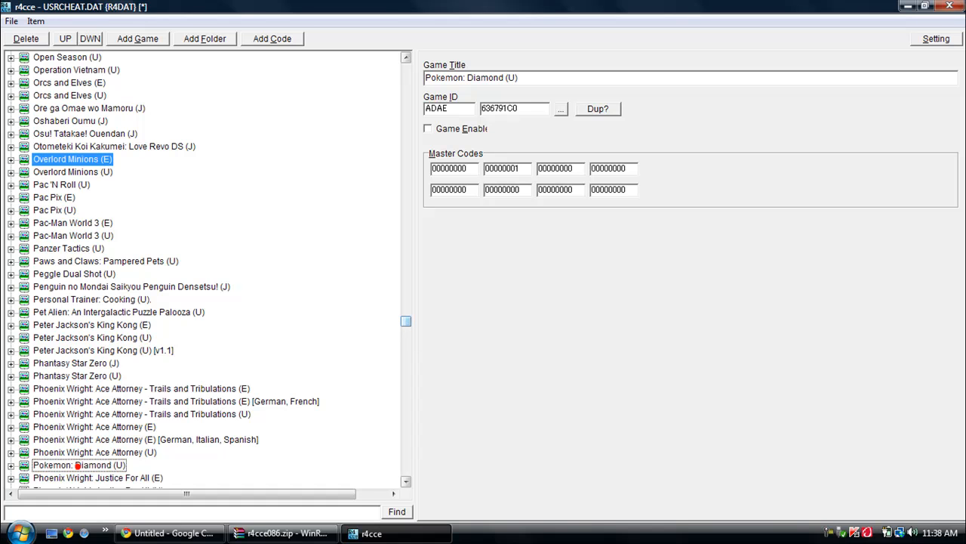
{"action": "left_click", "coordinate": [79, 465]}
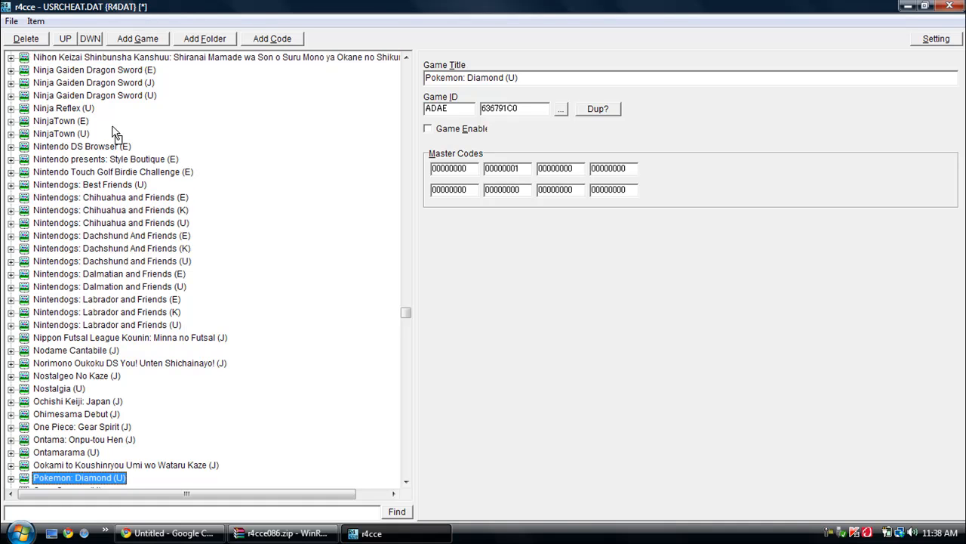
{"action": "left_click", "coordinate": [10, 158]}
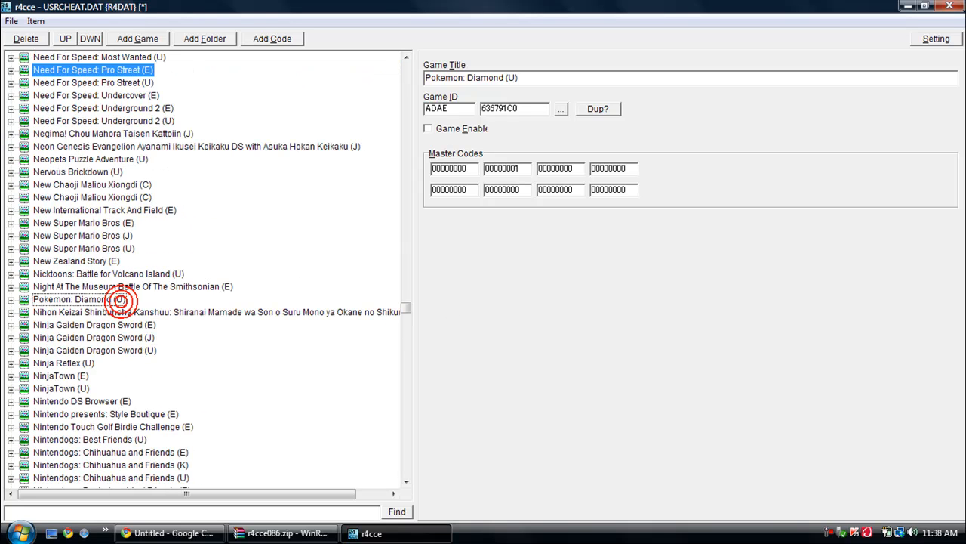
{"action": "left_click", "coordinate": [79, 299]}
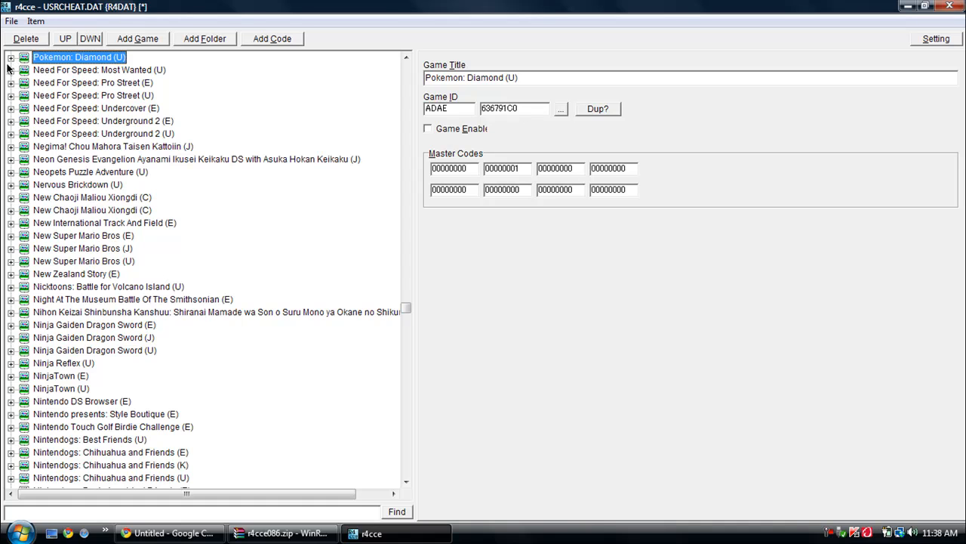
{"action": "left_click", "coordinate": [10, 54]}
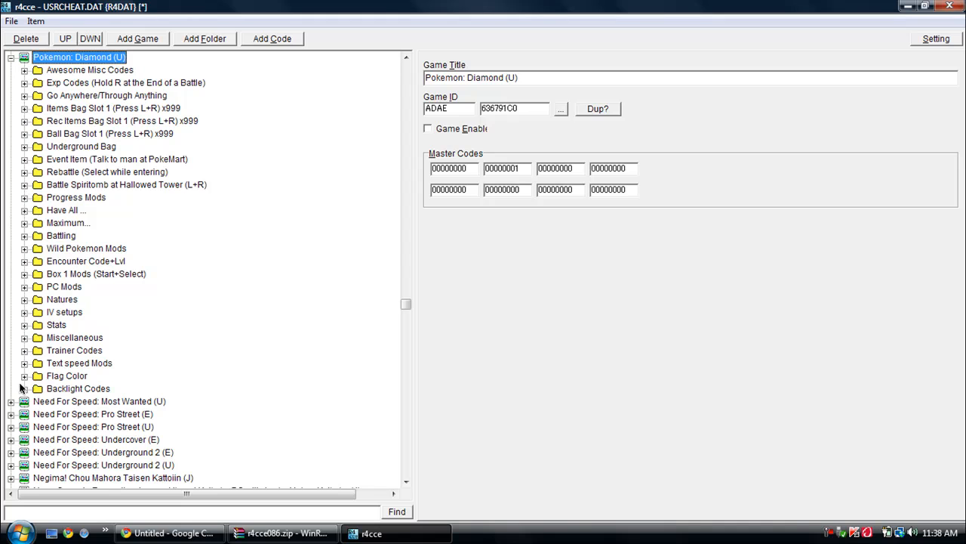
{"action": "mouse_move", "coordinate": [76, 95]}
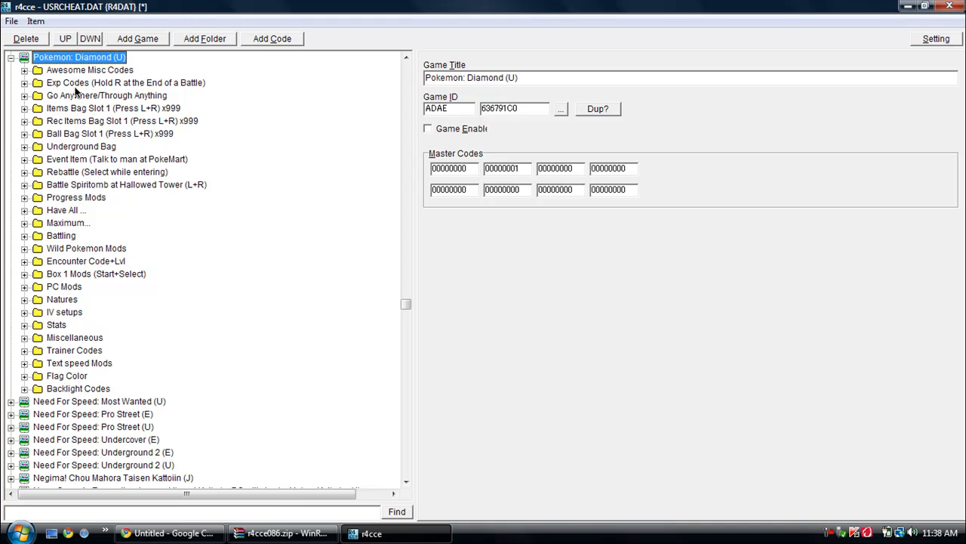
{"action": "mouse_move", "coordinate": [64, 210]}
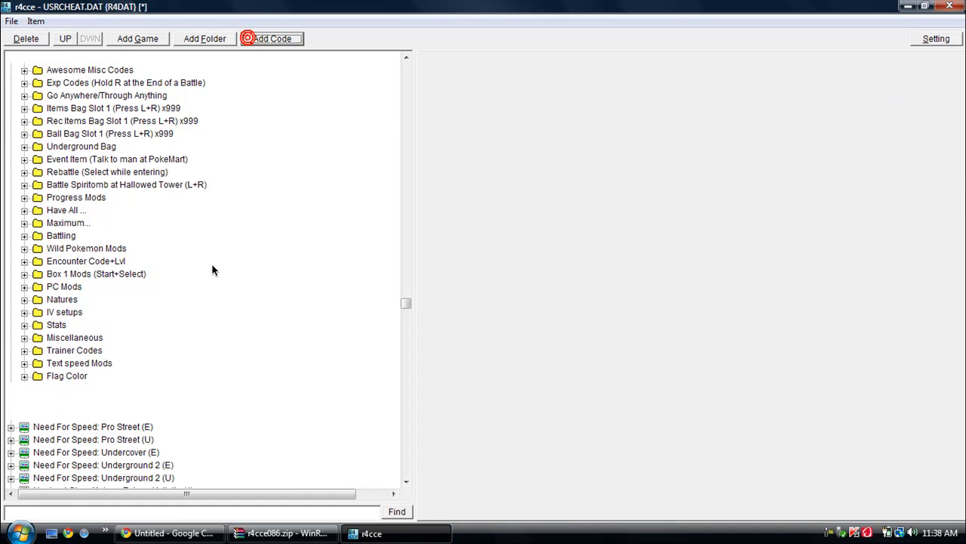
{"action": "left_click", "coordinate": [271, 39]}
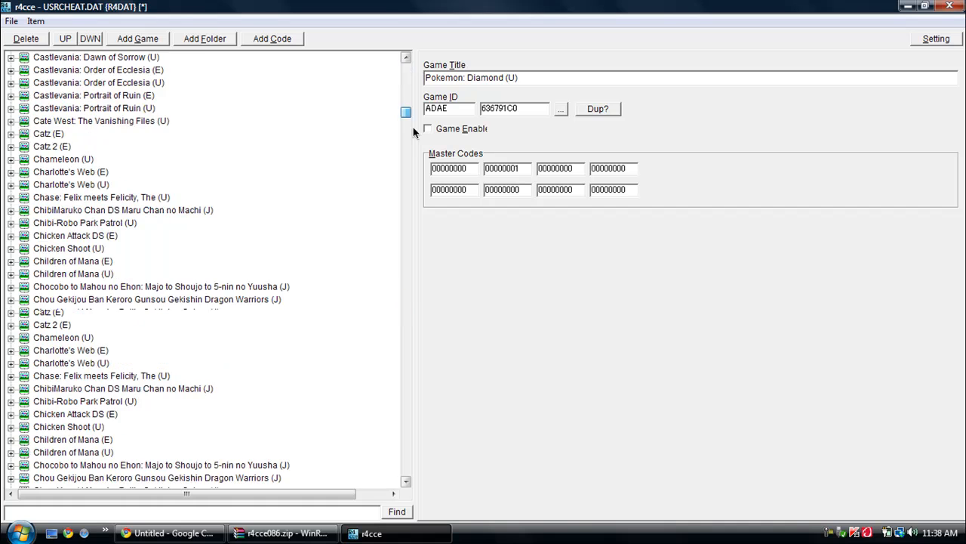
Scroll the game list down to the Dragonball Z through Elebits entries.
{"action": "scroll", "scroll_direction": "down", "scroll_amount": 3}
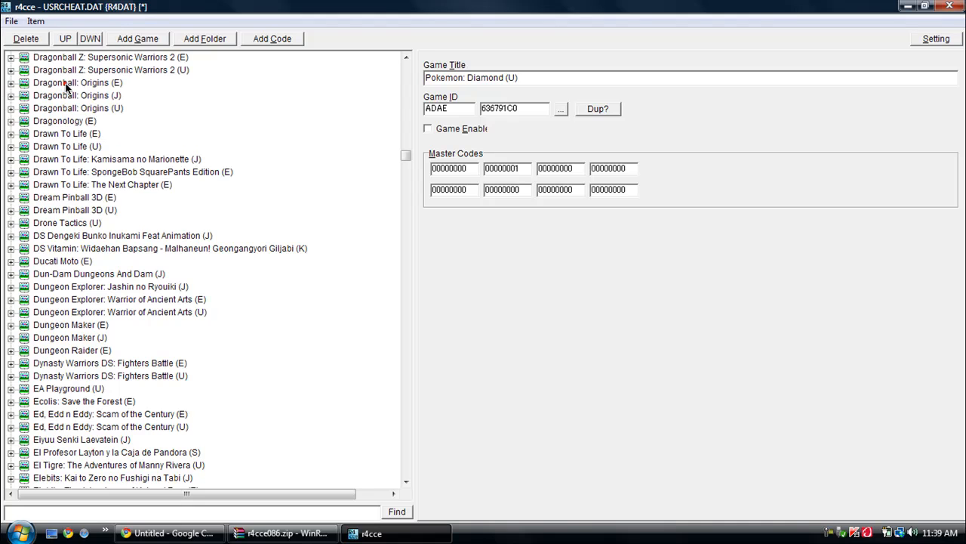
{"action": "mouse_move", "coordinate": [388, 61]}
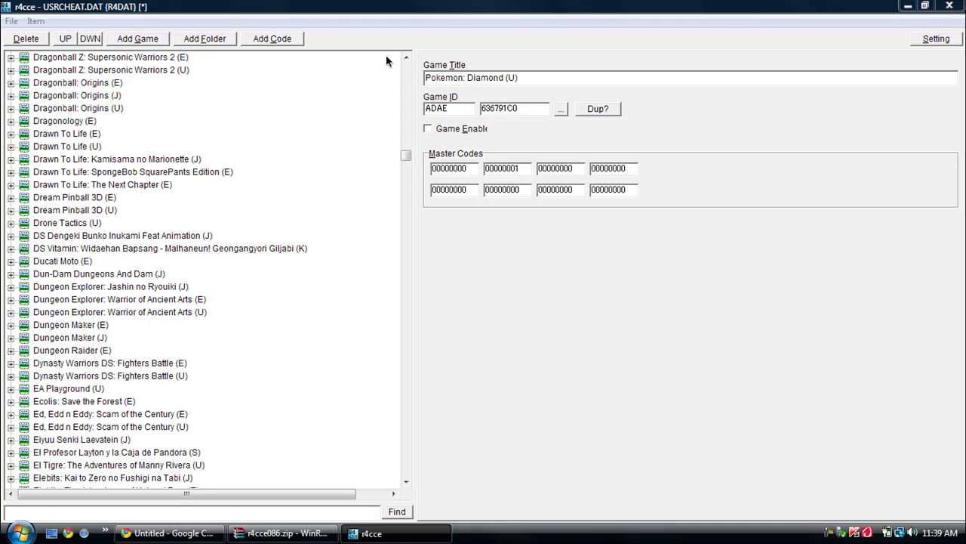
{"action": "mouse_move", "coordinate": [27, 42]}
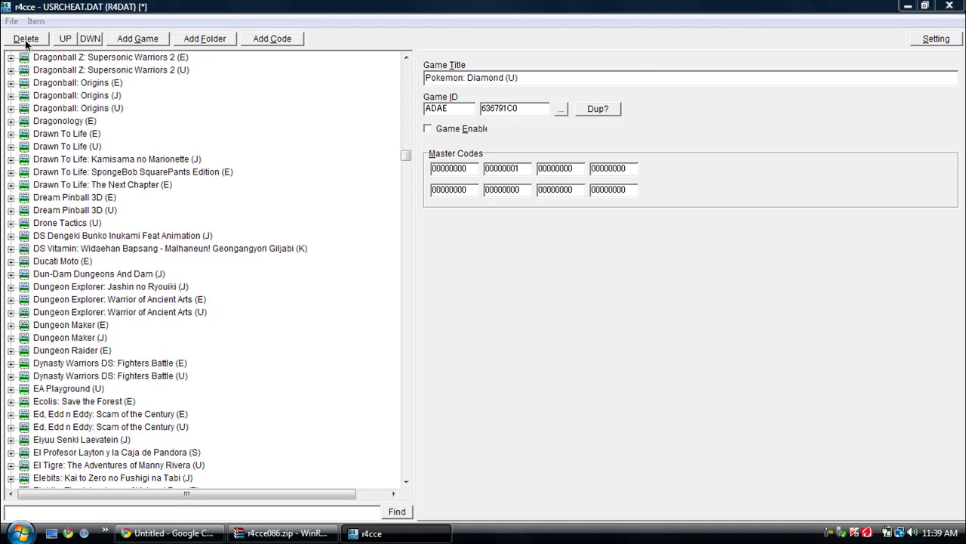
{"action": "mouse_move", "coordinate": [854, 530]}
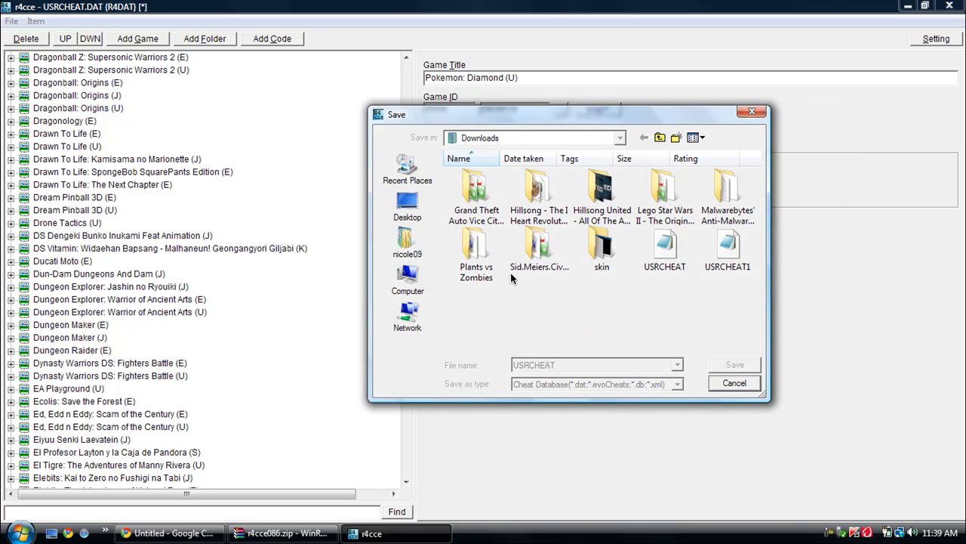
Navigate to Computer > Removable Disk (G:) > _system_ and select the existing usrcheat file.
{"action": "left_click", "coordinate": [408, 279]}
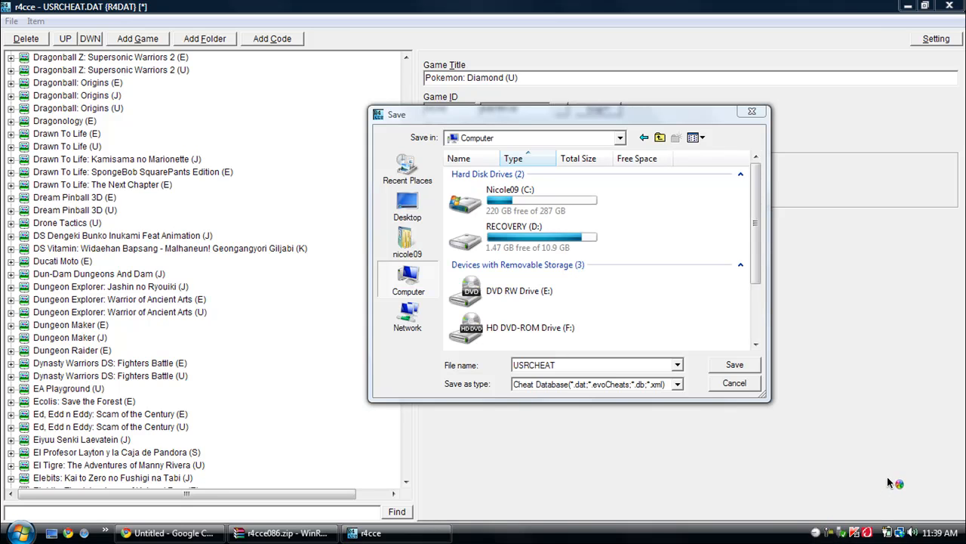
{"action": "mouse_move", "coordinate": [849, 529]}
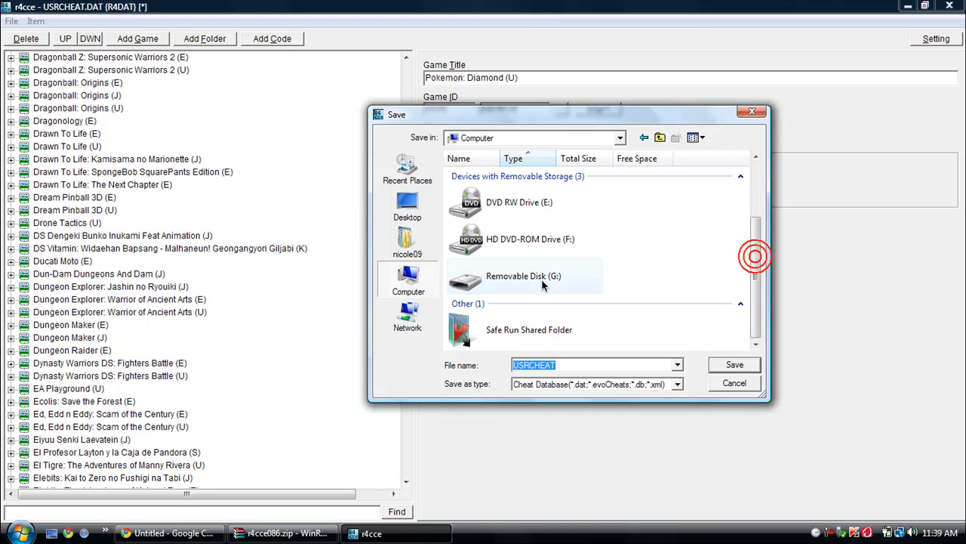
{"action": "double_click", "coordinate": [532, 275]}
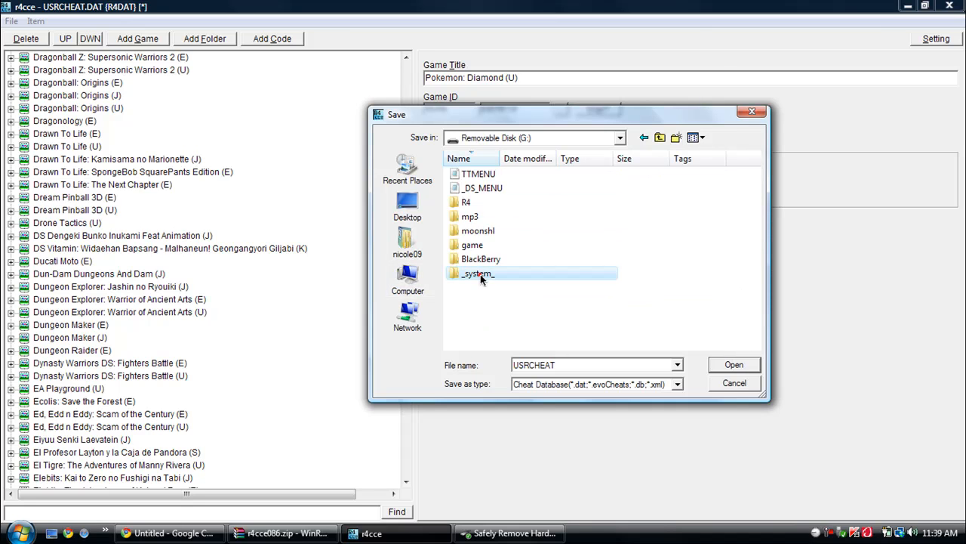
{"action": "double_click", "coordinate": [478, 274]}
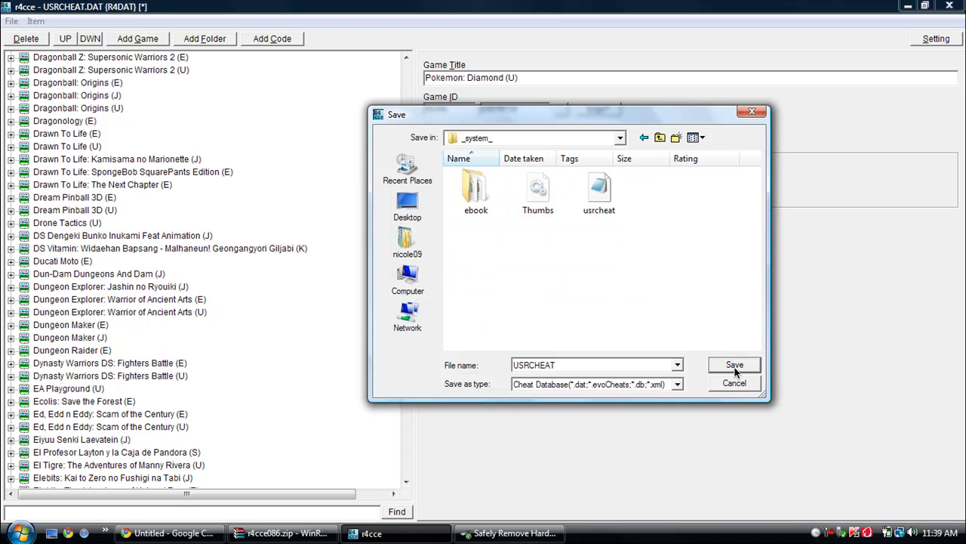
{"action": "mouse_move", "coordinate": [734, 384]}
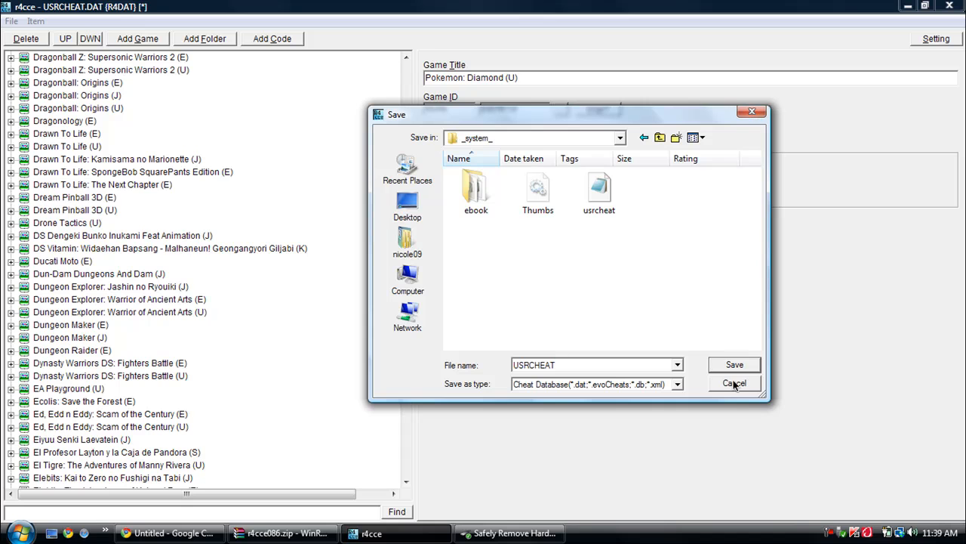
{"action": "mouse_move", "coordinate": [558, 177]}
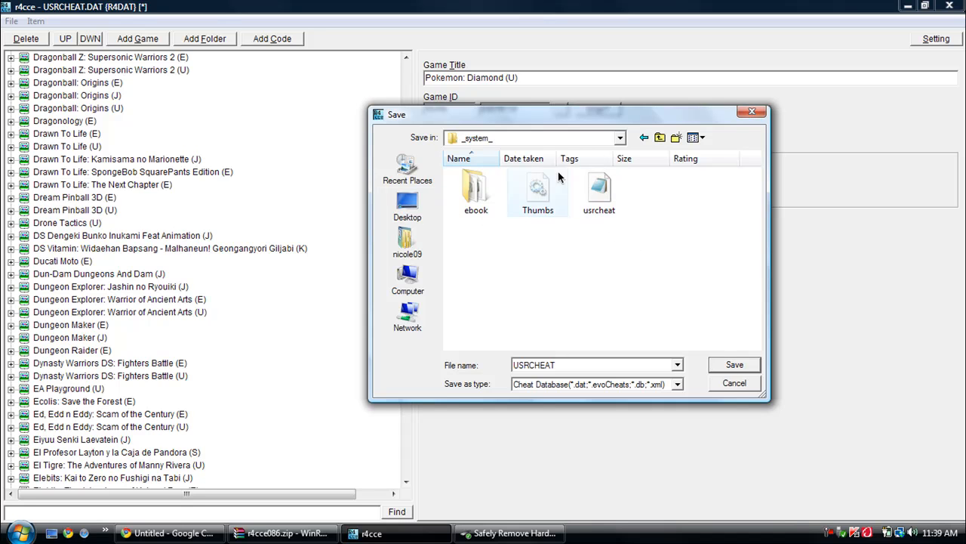
{"action": "left_click", "coordinate": [598, 188]}
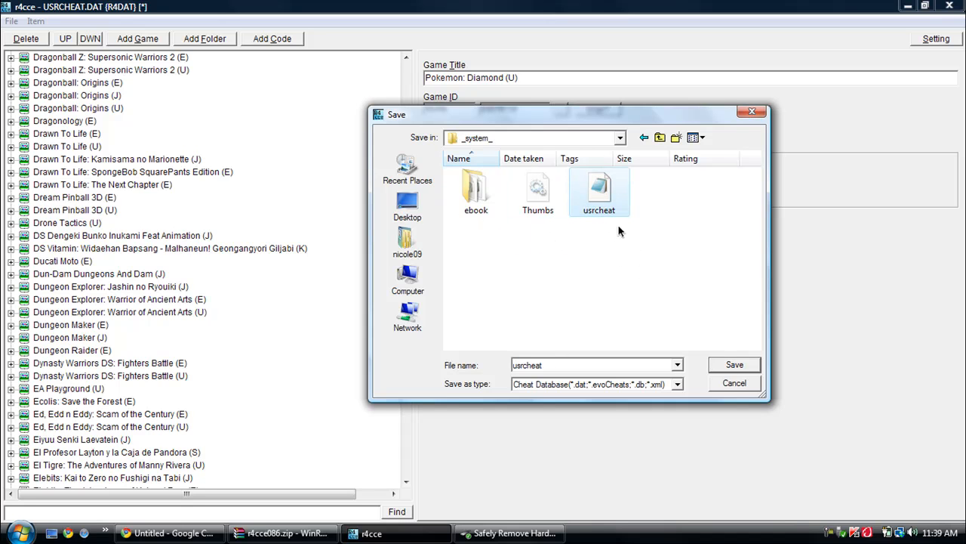
{"action": "mouse_move", "coordinate": [752, 474]}
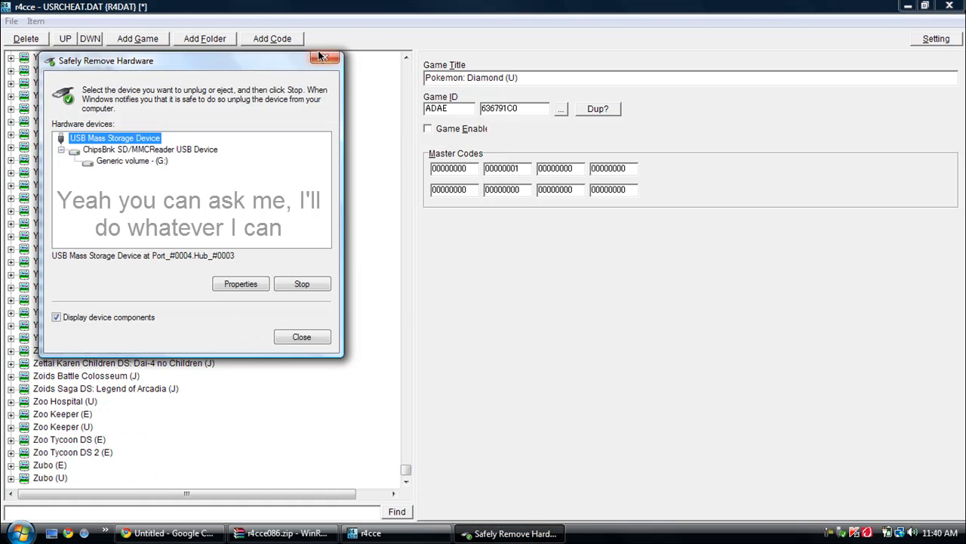
Close the Safely Remove Hardware window after saving usrcheat to the card.
{"action": "left_click", "coordinate": [320, 56]}
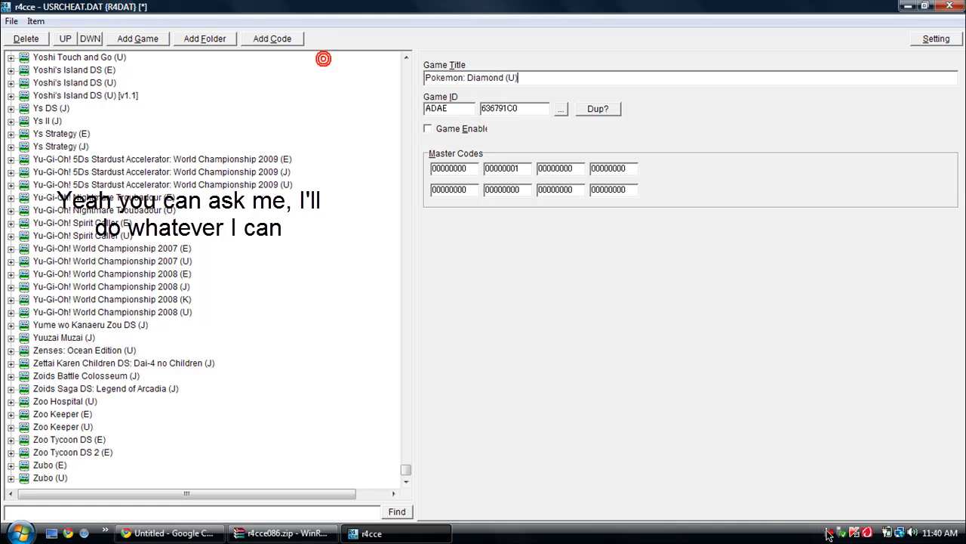